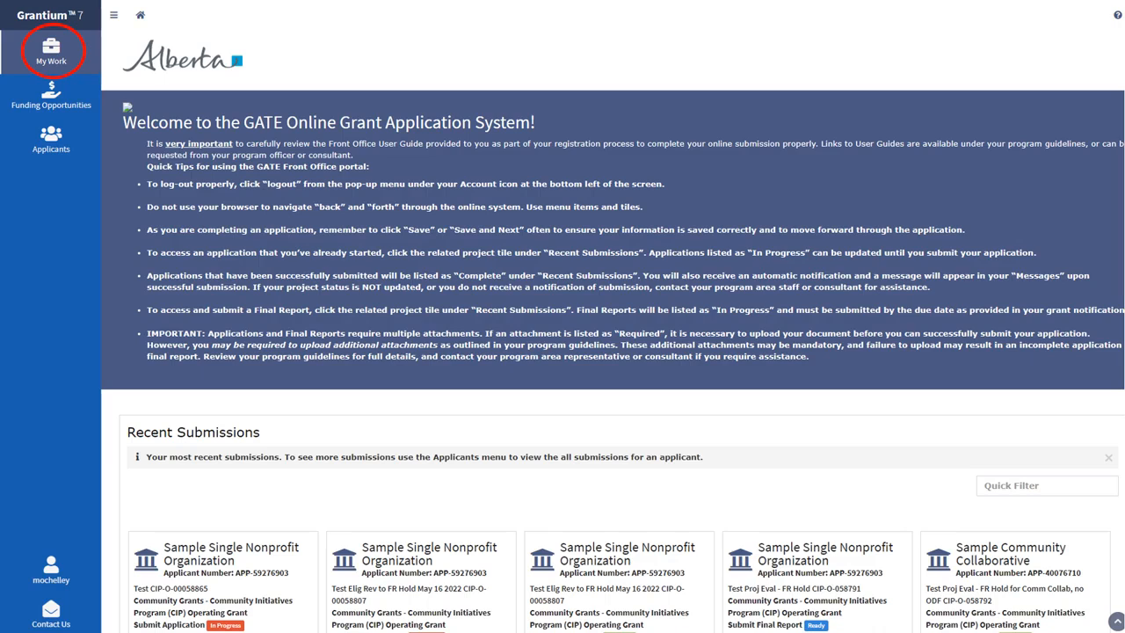
Open the in-progress Test CIP application from the Recent Submissions tiles.
scroll(down, 3)
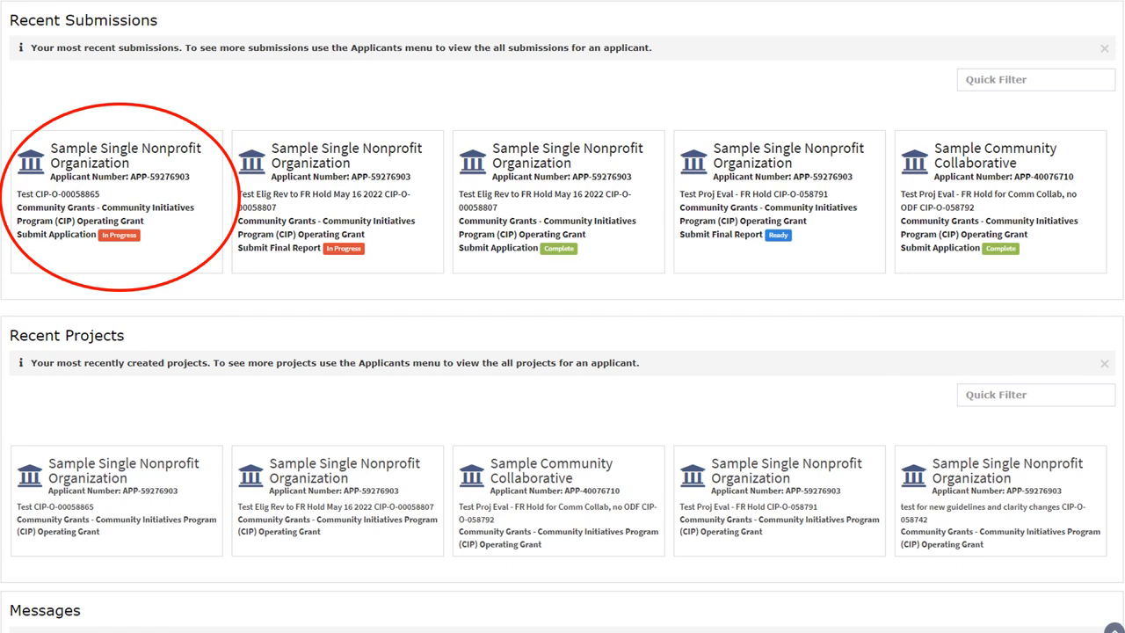
click(120, 202)
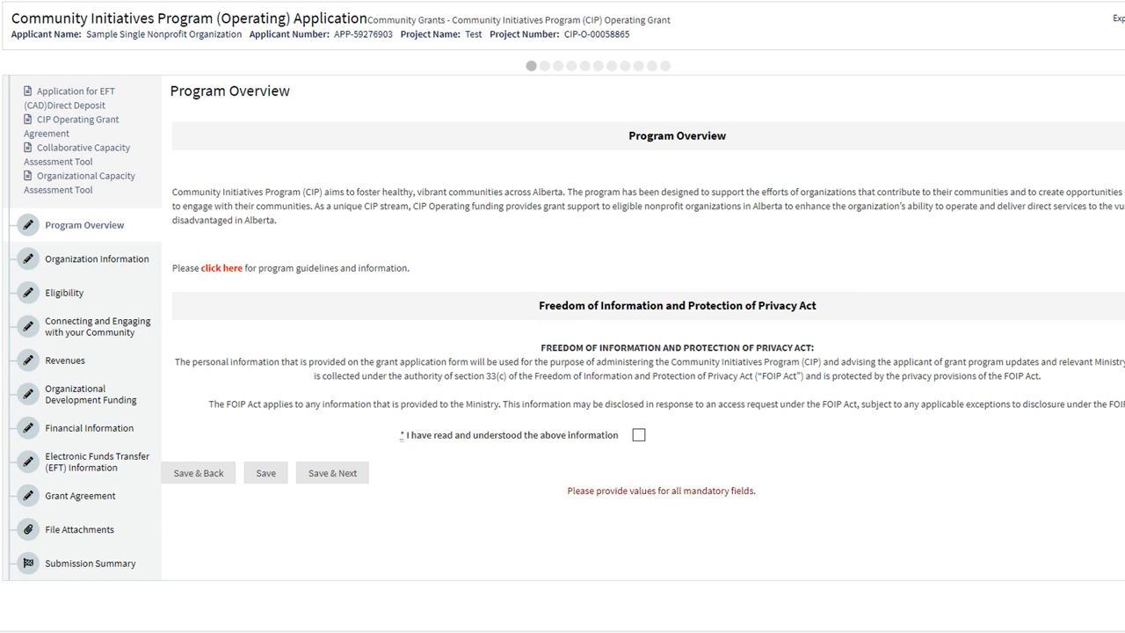
mouse_move(79, 529)
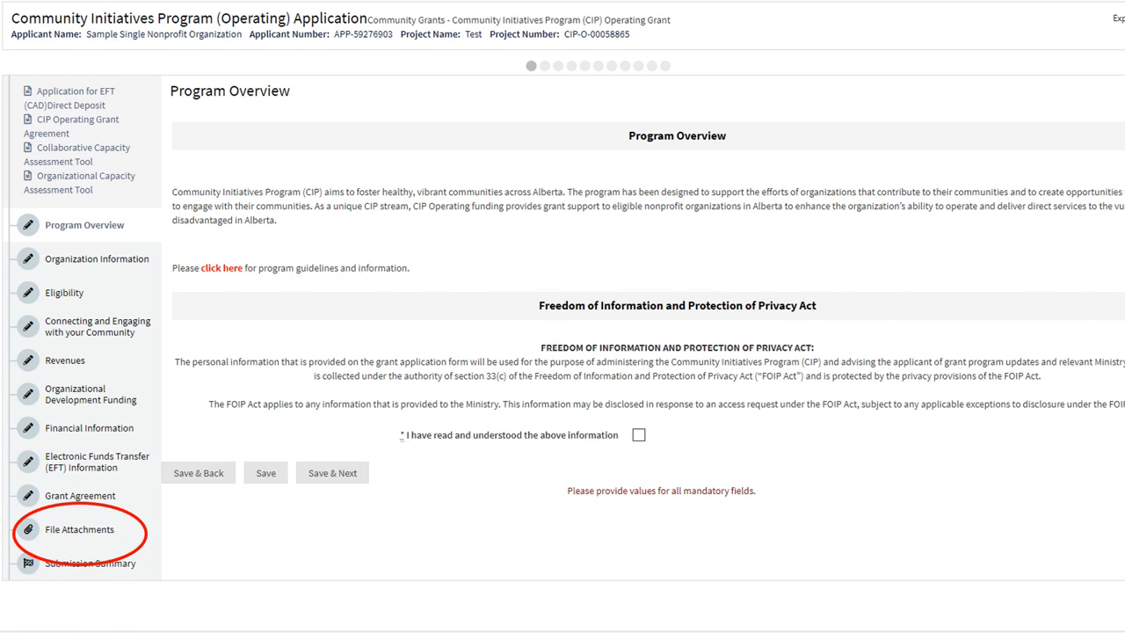
Go to the application's File Attachments section.
click(79, 529)
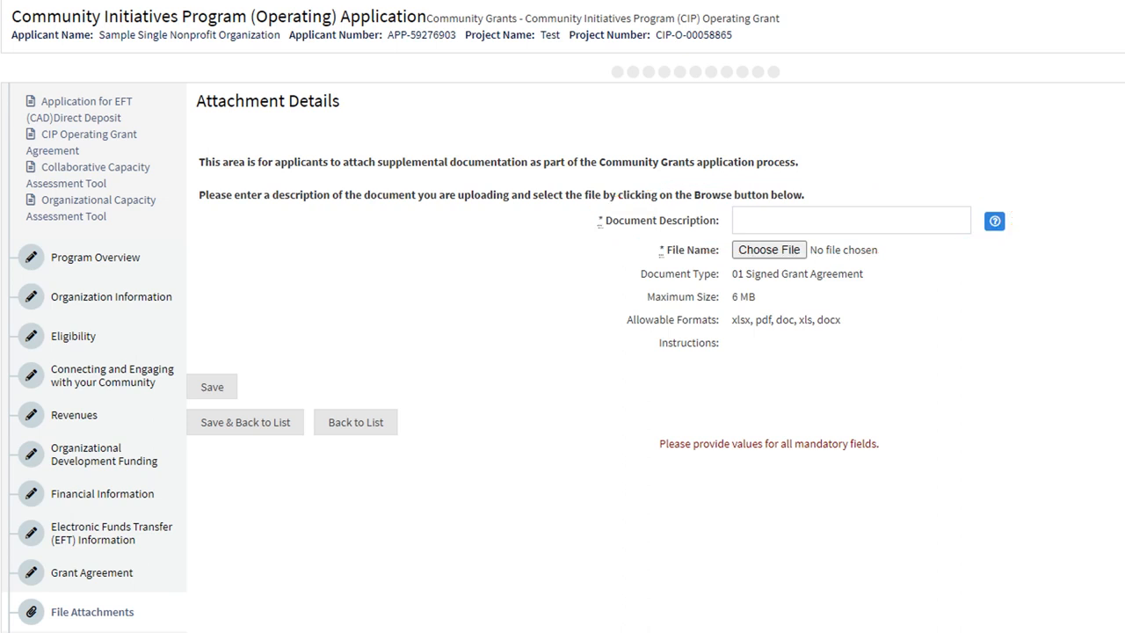
Describe the attachment as 'Signed Grant Agreement' and save it back to the list.
text(Signed Grant Agreement)
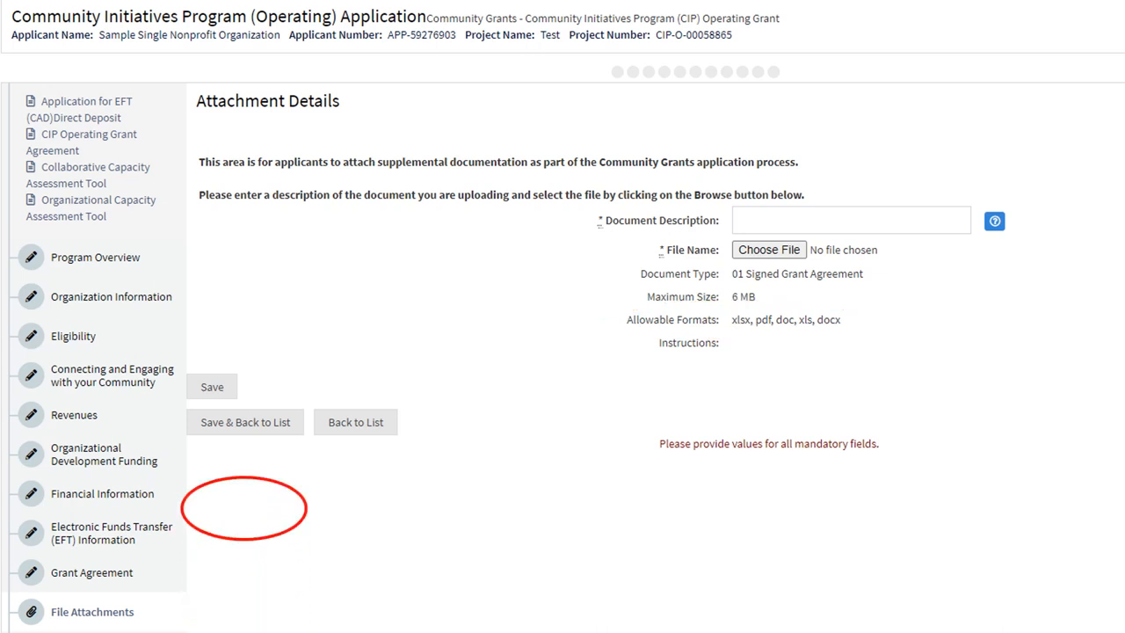
mouse_move(244, 422)
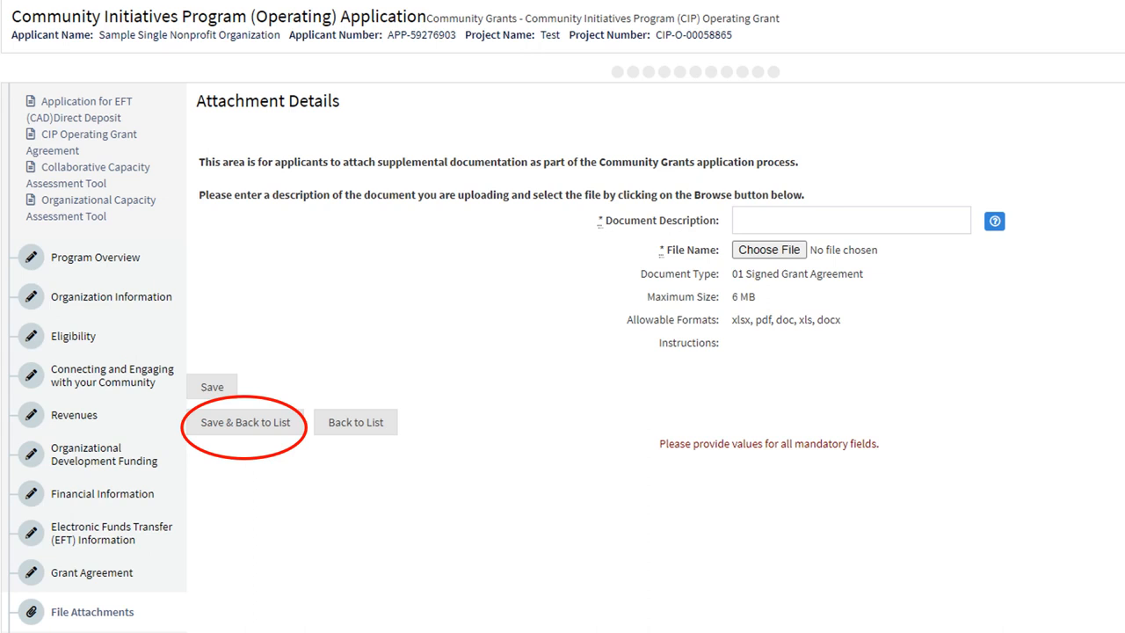
click(244, 422)
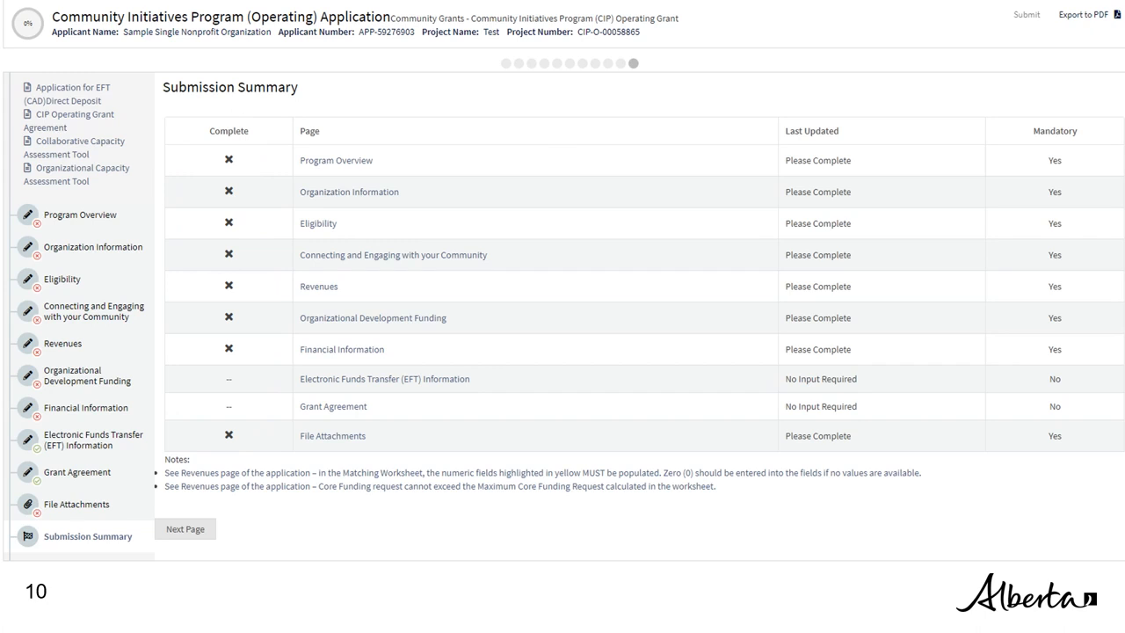
mouse_move(1026, 14)
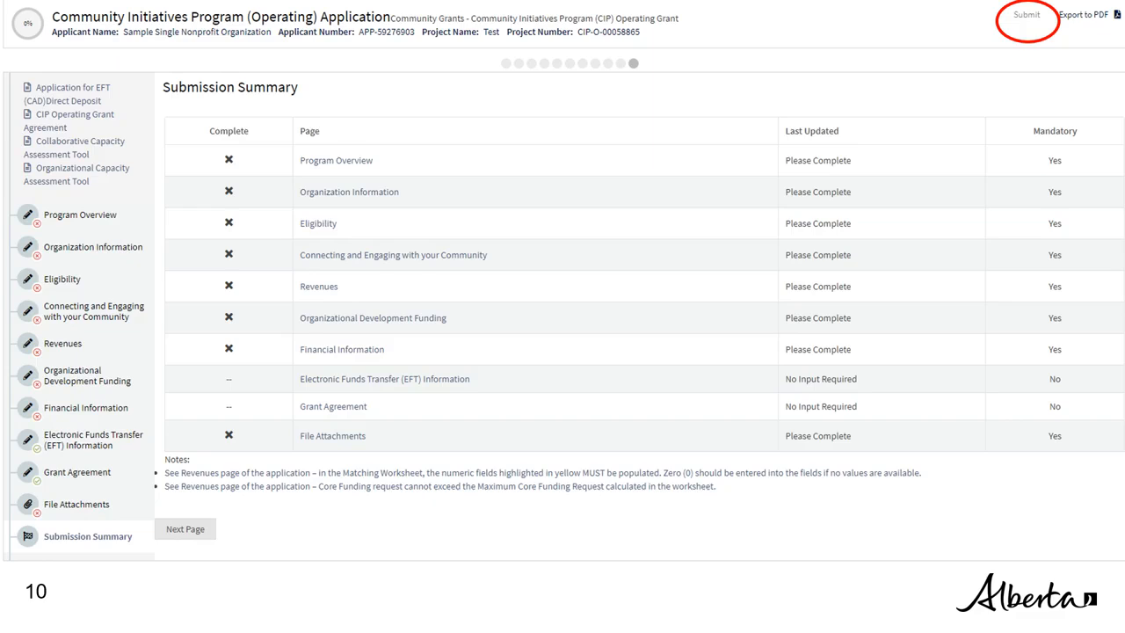
Submit the application from the Submission Summary page.
click(1026, 14)
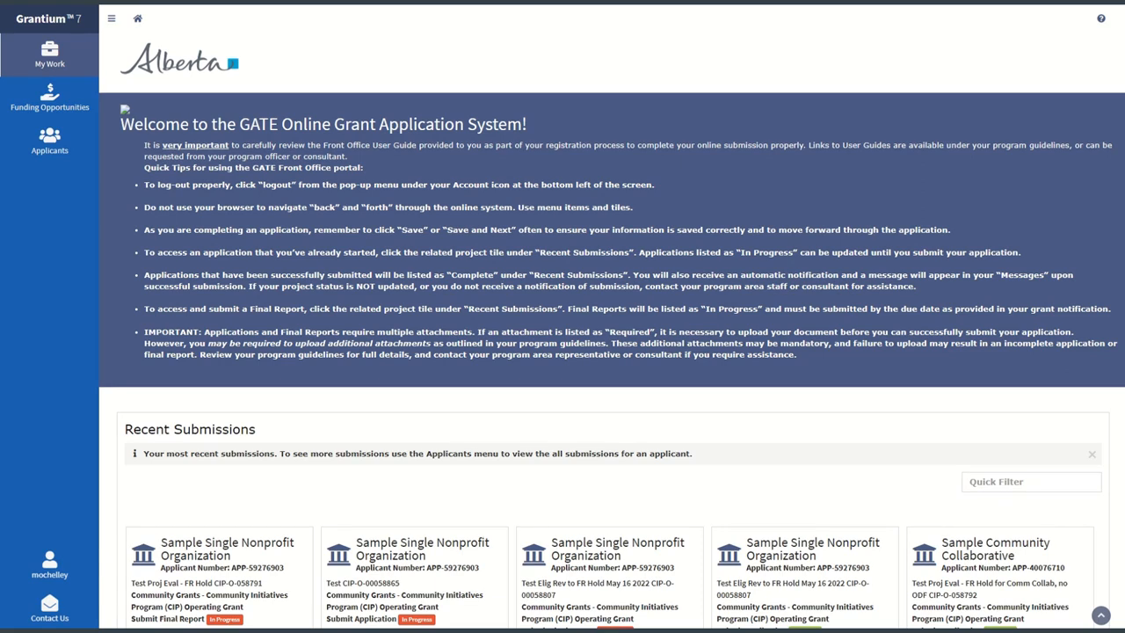
mouse_move(313, 517)
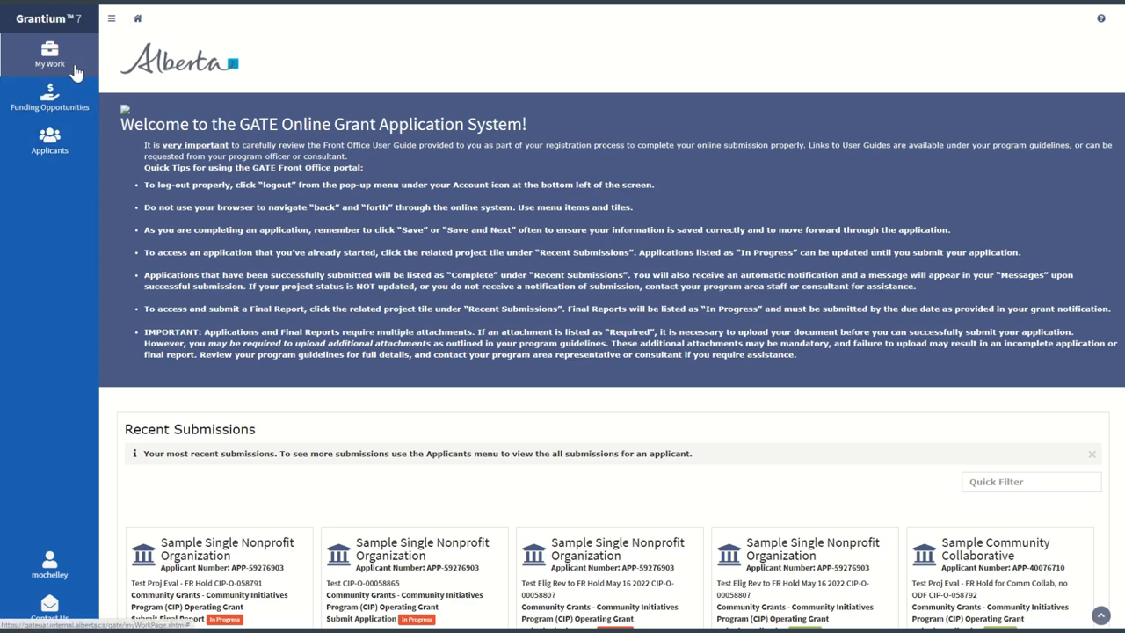
mouse_move(102, 86)
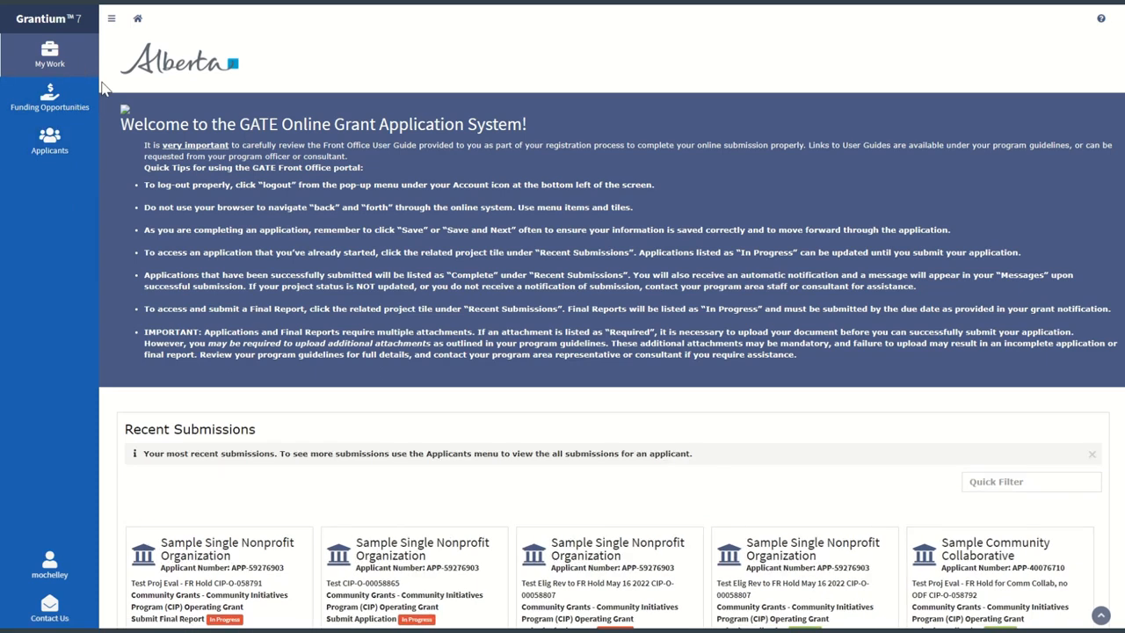
Scroll the welcome page down to the Recent Submissions tiles.
scroll(down, 3)
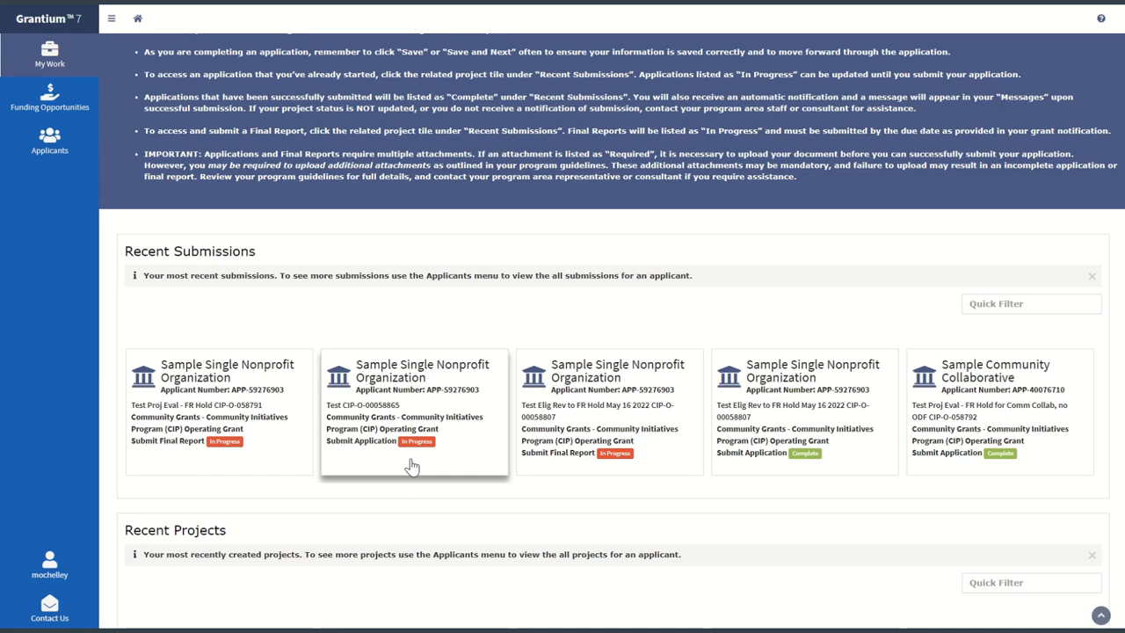
mouse_move(441, 439)
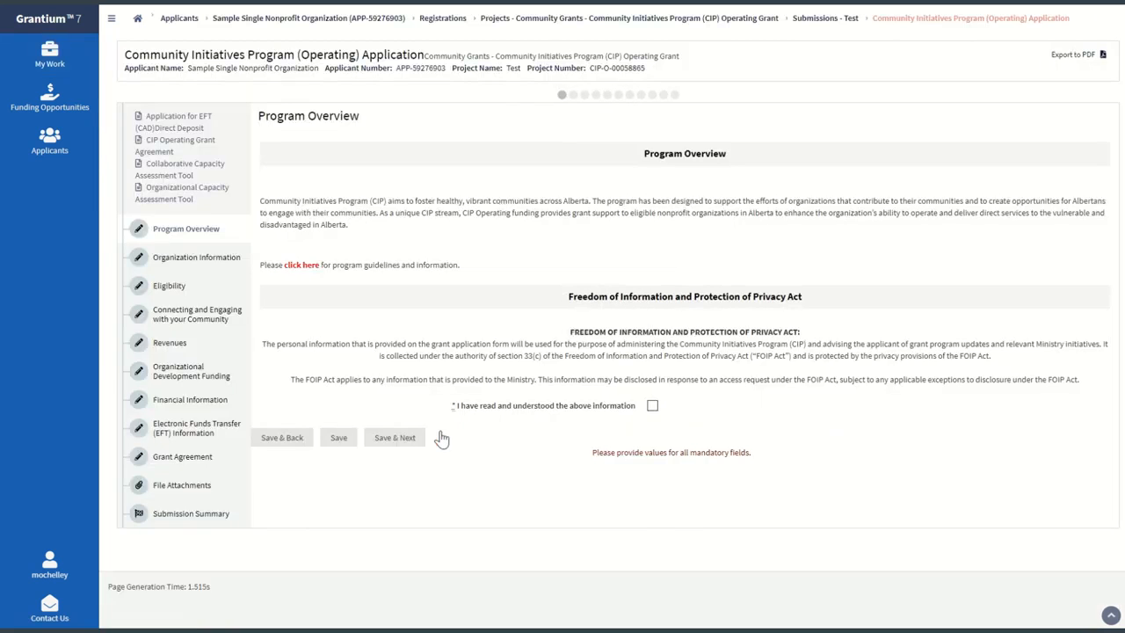
mouse_move(183, 486)
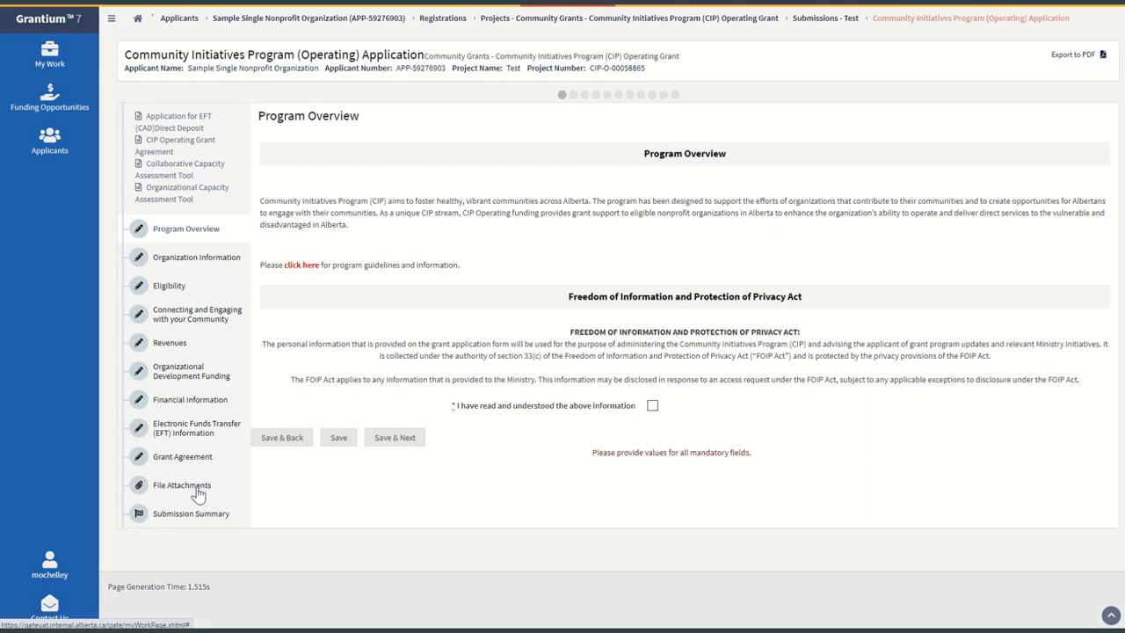
Show the application's File Attachments list with only the Signed Grant Agreement attached.
click(182, 485)
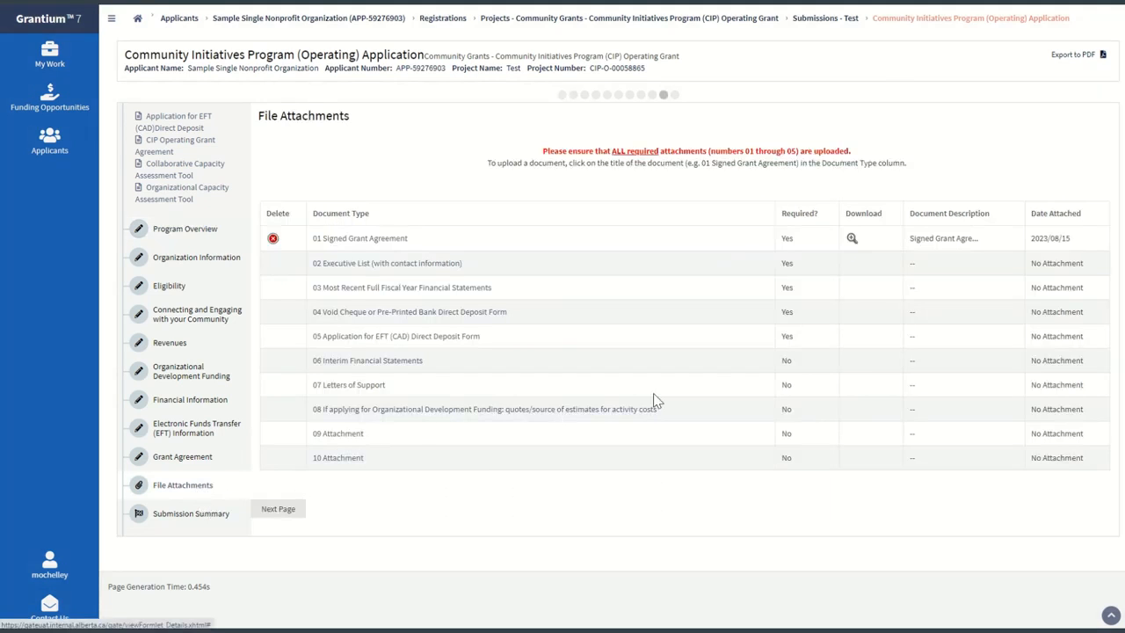
mouse_move(712, 373)
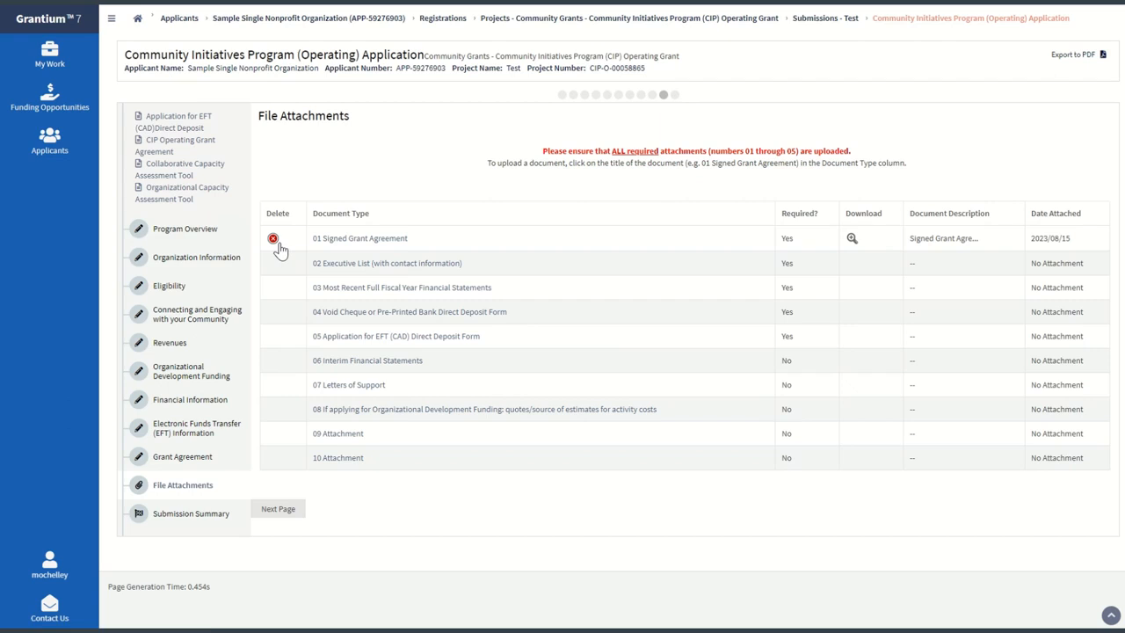
mouse_move(305, 246)
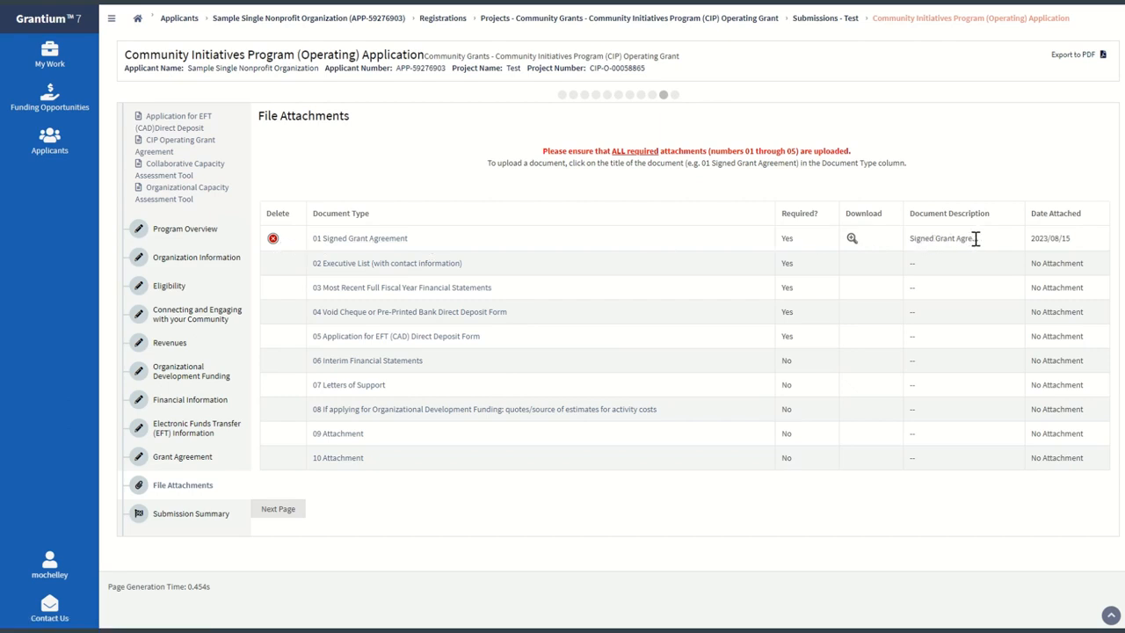
mouse_move(654, 302)
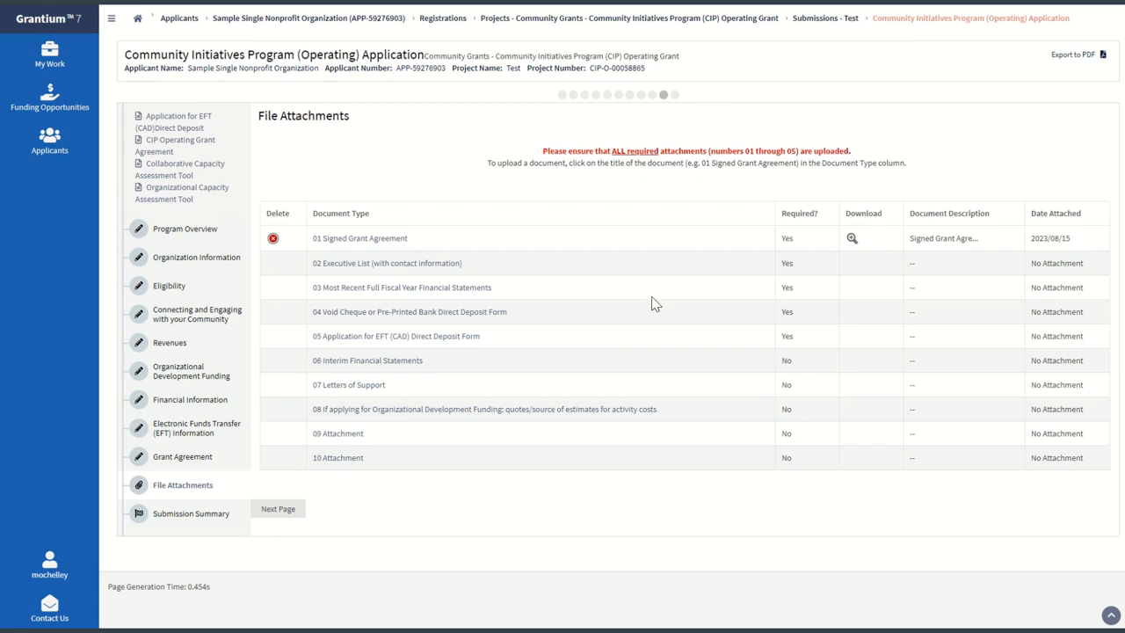
mouse_move(325, 280)
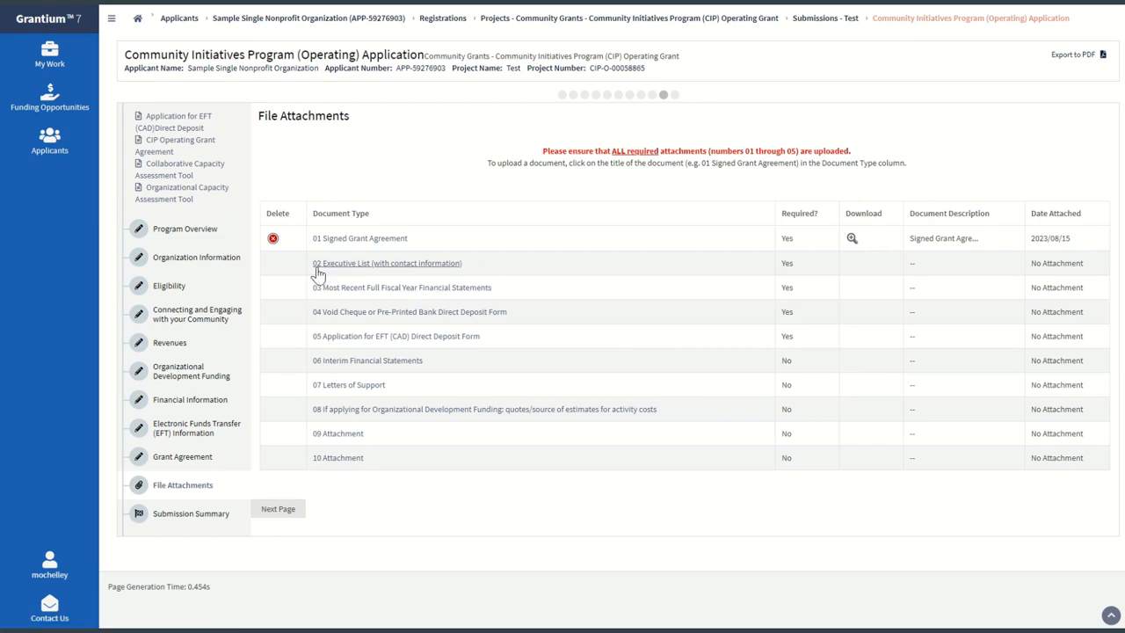
mouse_move(396, 269)
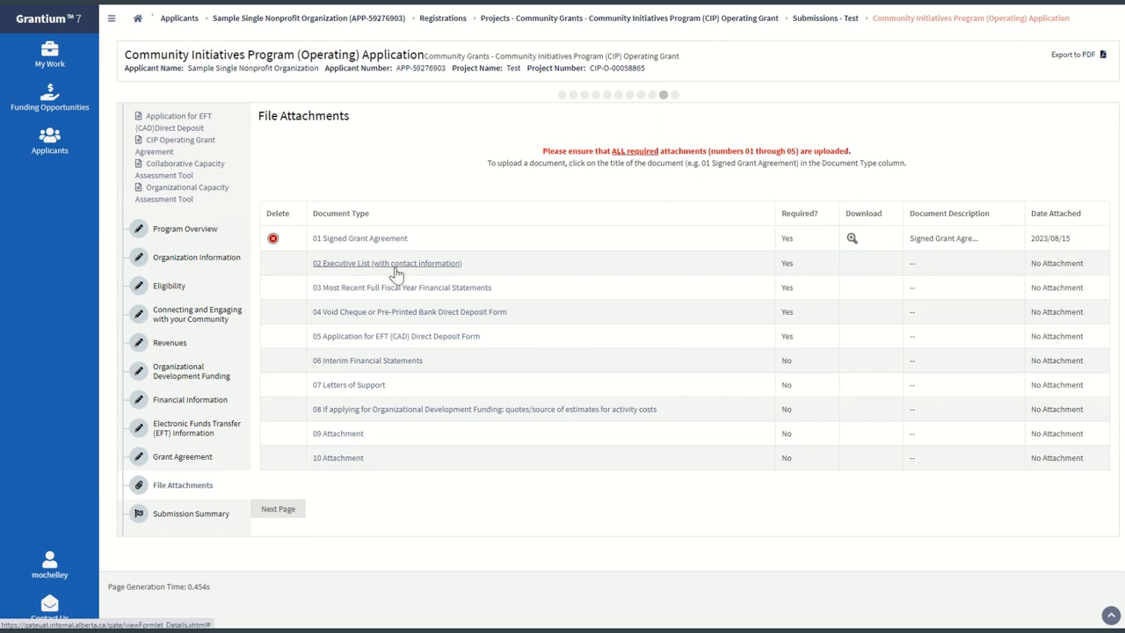
Start the 02 Executive List attachment with description 'Executive List 2023' and file Executive List.docx.
click(387, 264)
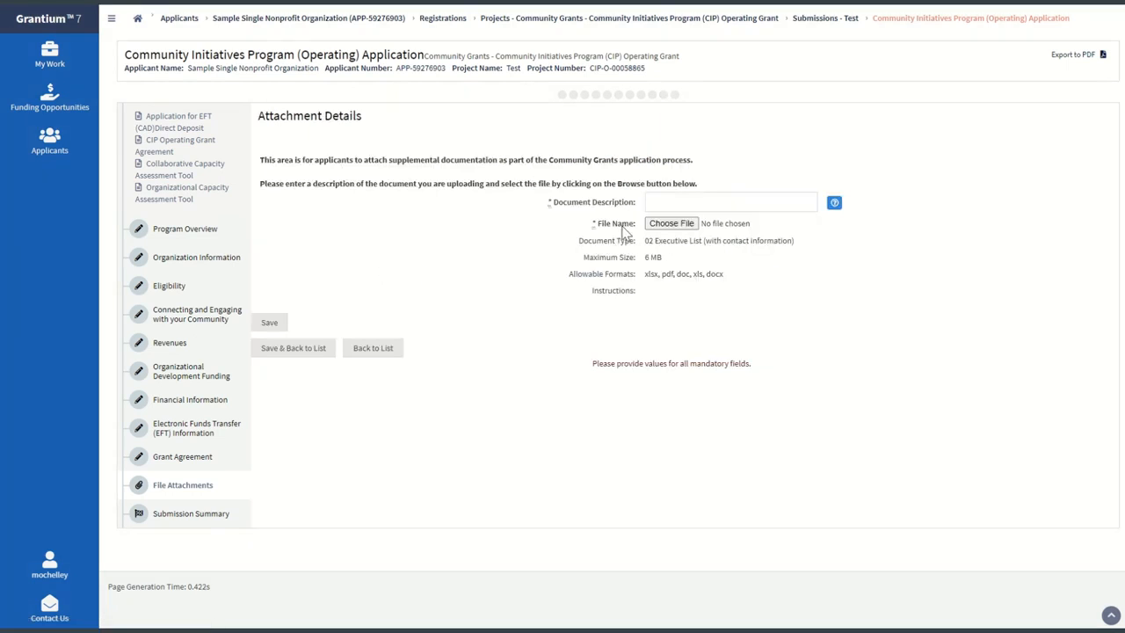
mouse_move(688, 274)
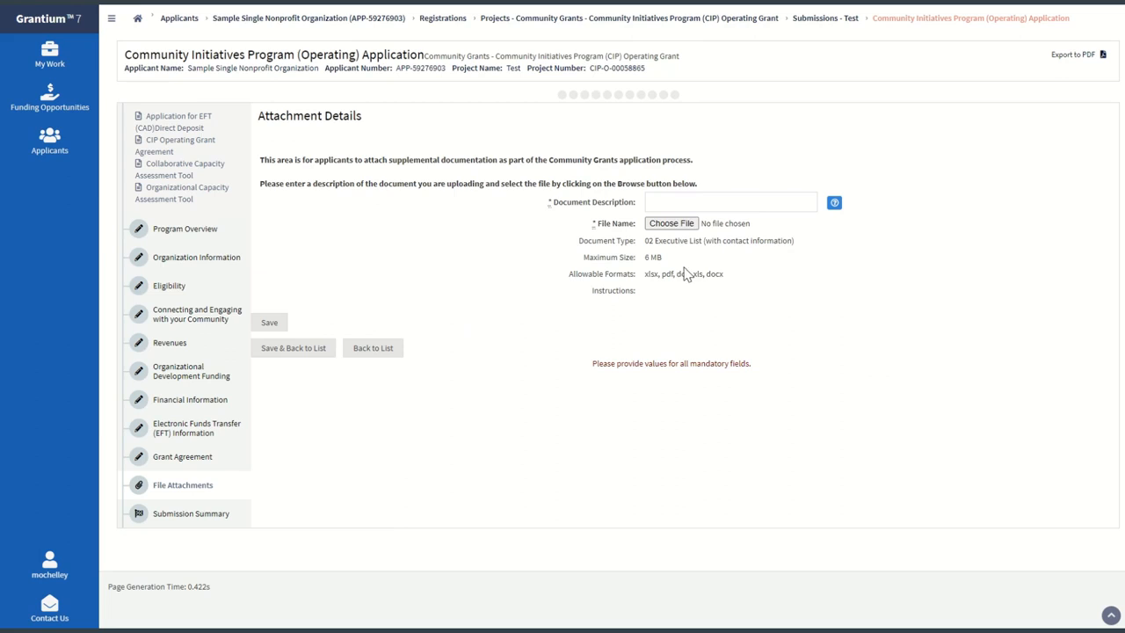
text(E)
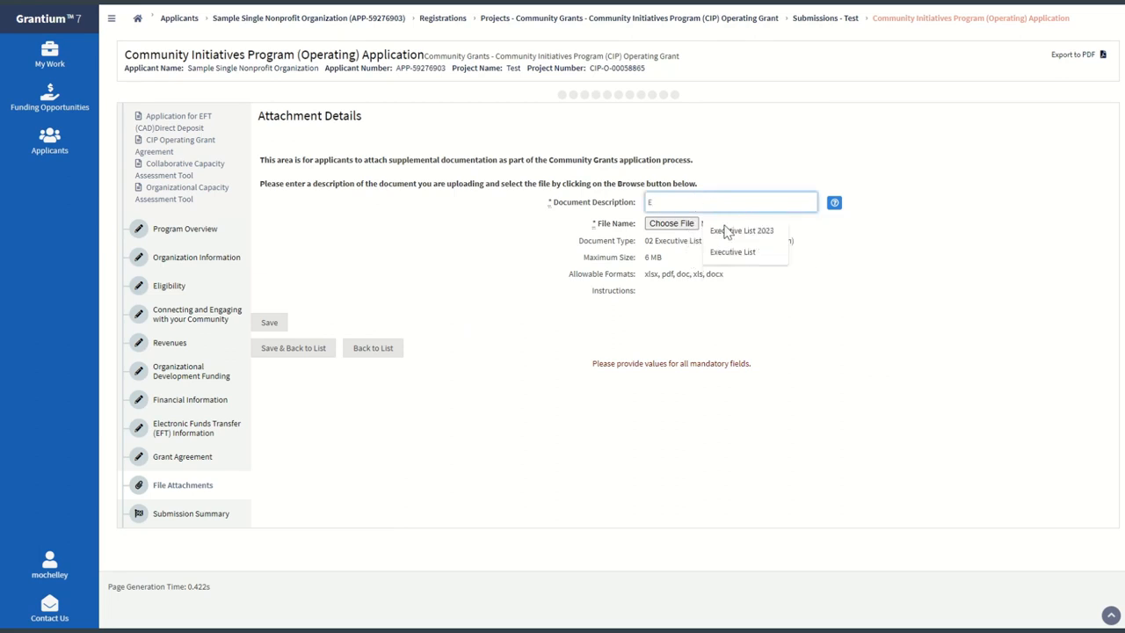
click(742, 230)
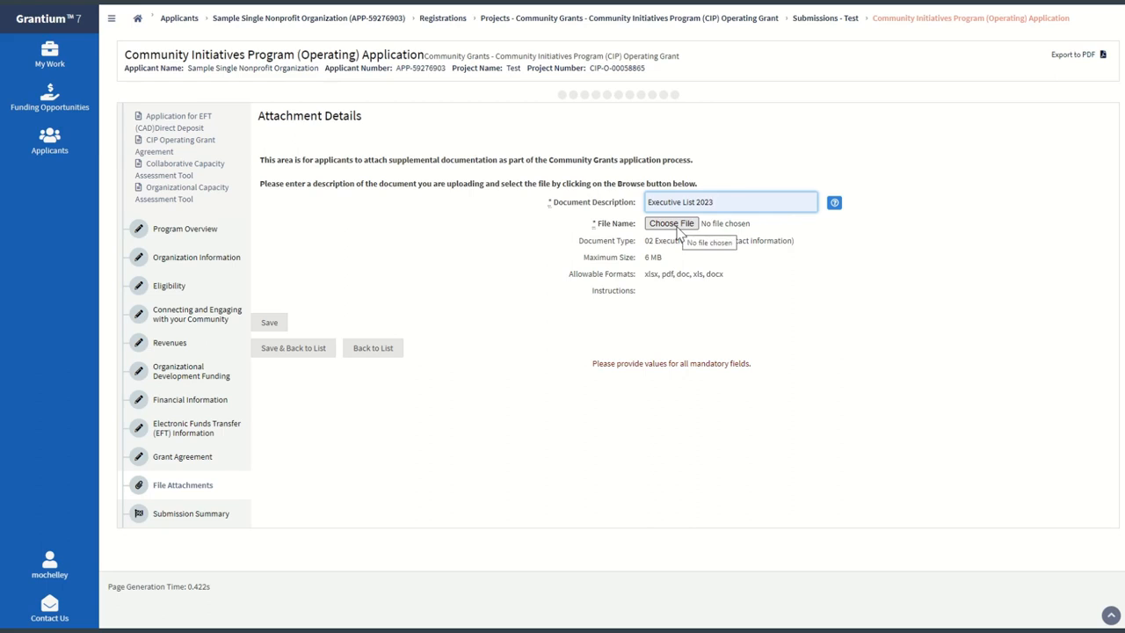
click(672, 222)
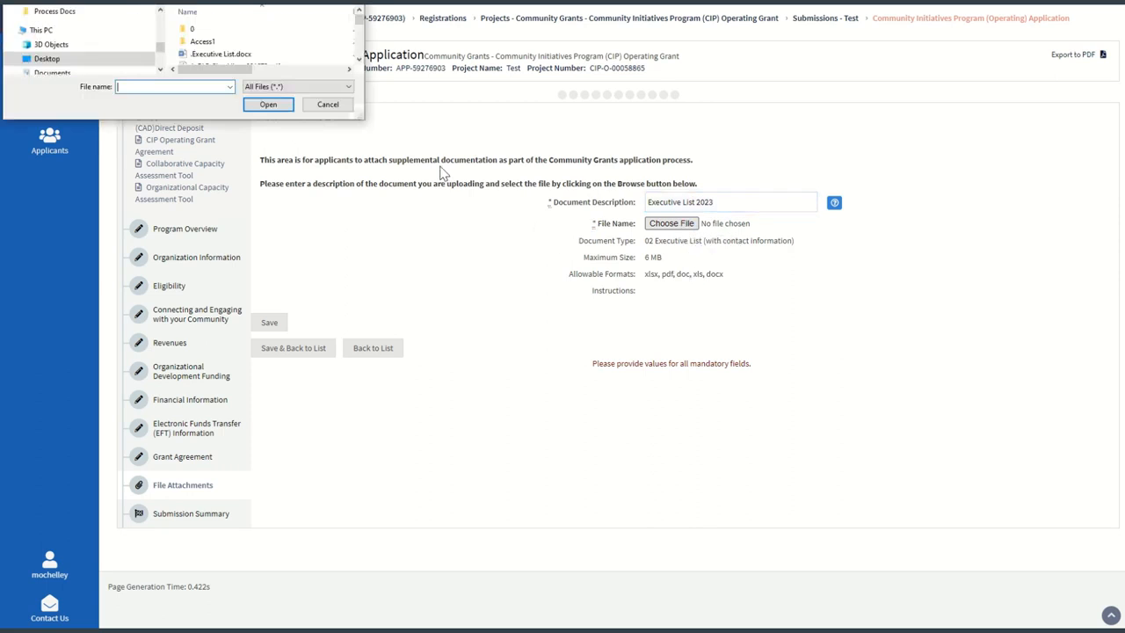
click(267, 104)
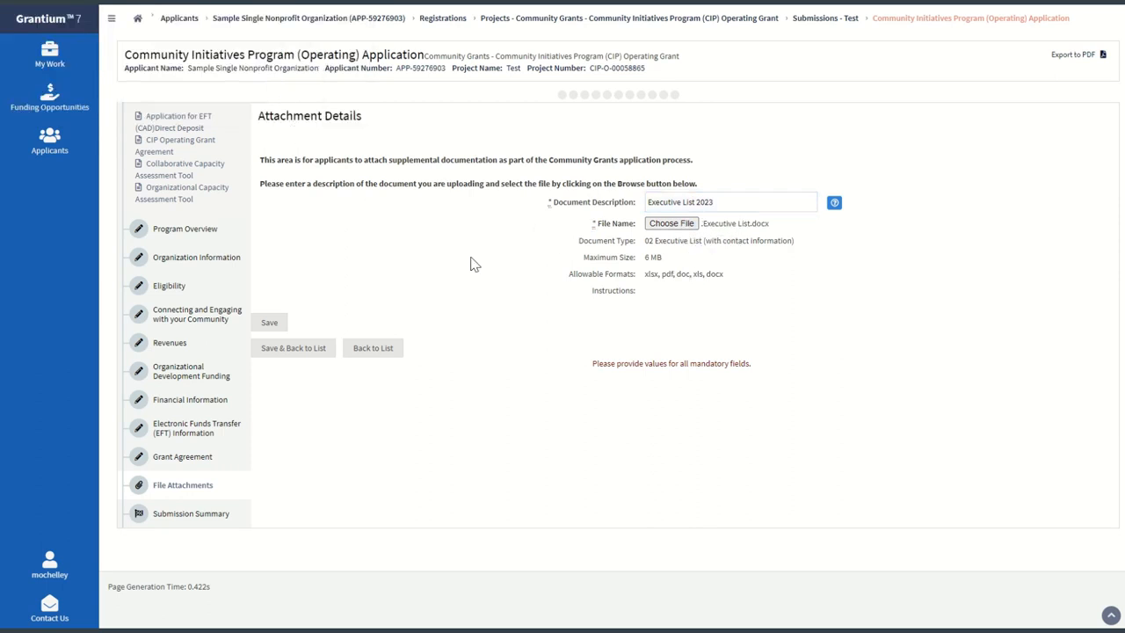
mouse_move(759, 243)
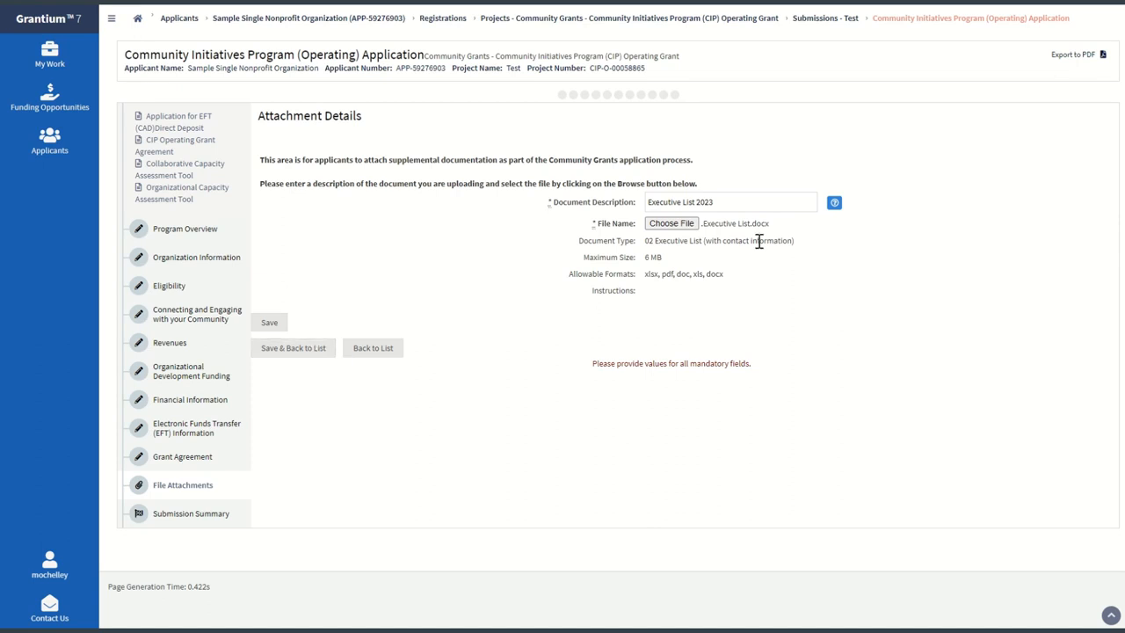
mouse_move(294, 348)
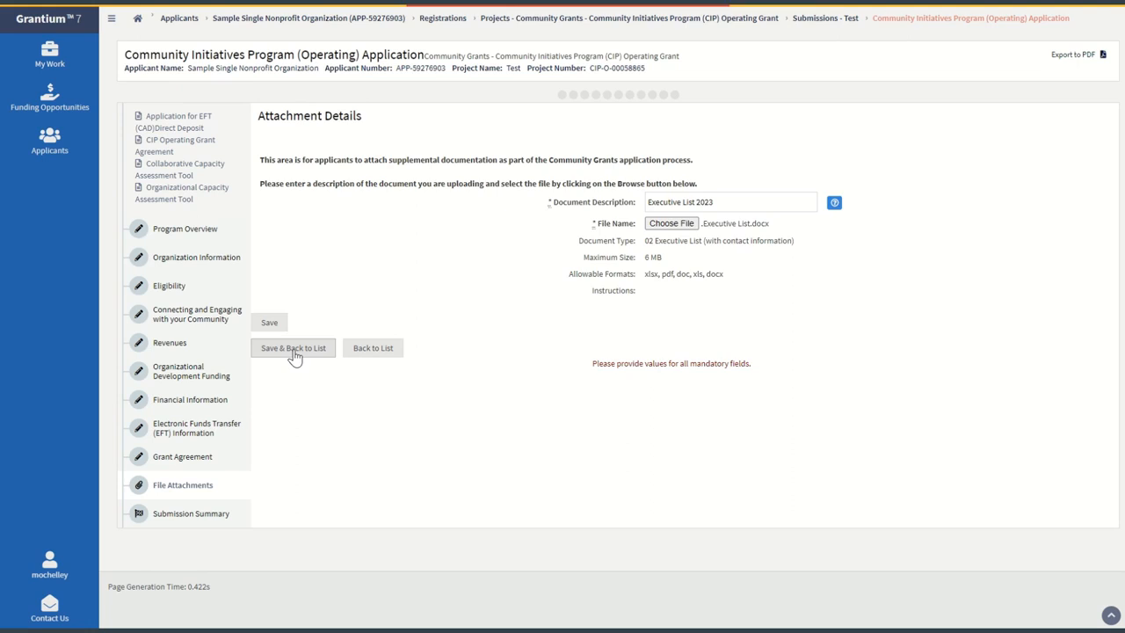
Save the Executive List attachment and return to the File Attachments list.
click(292, 348)
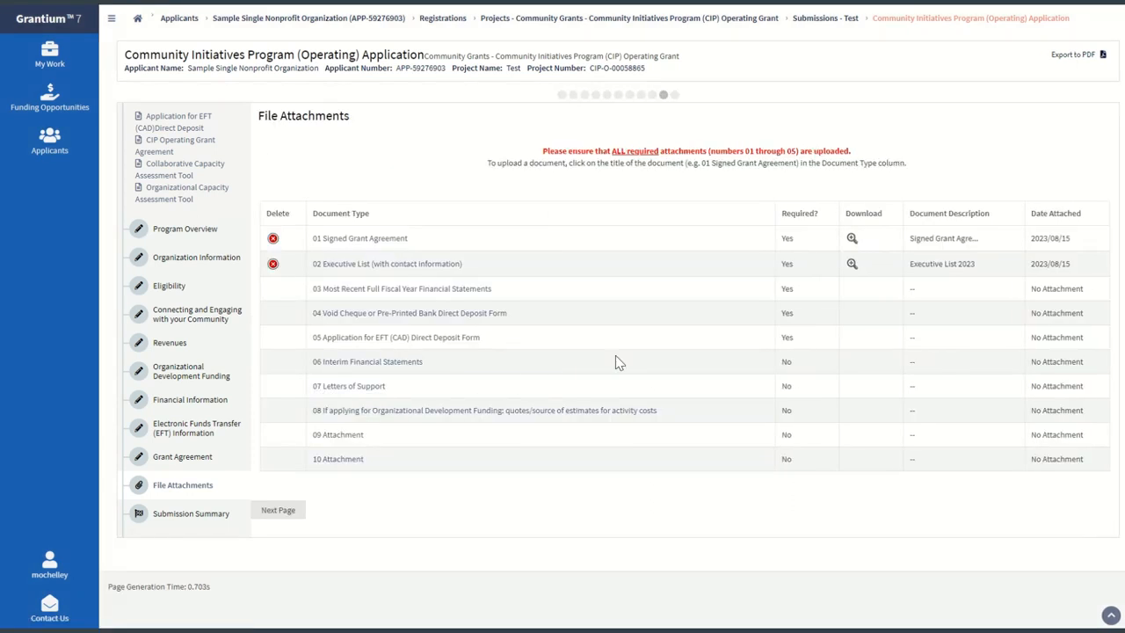
mouse_move(285, 264)
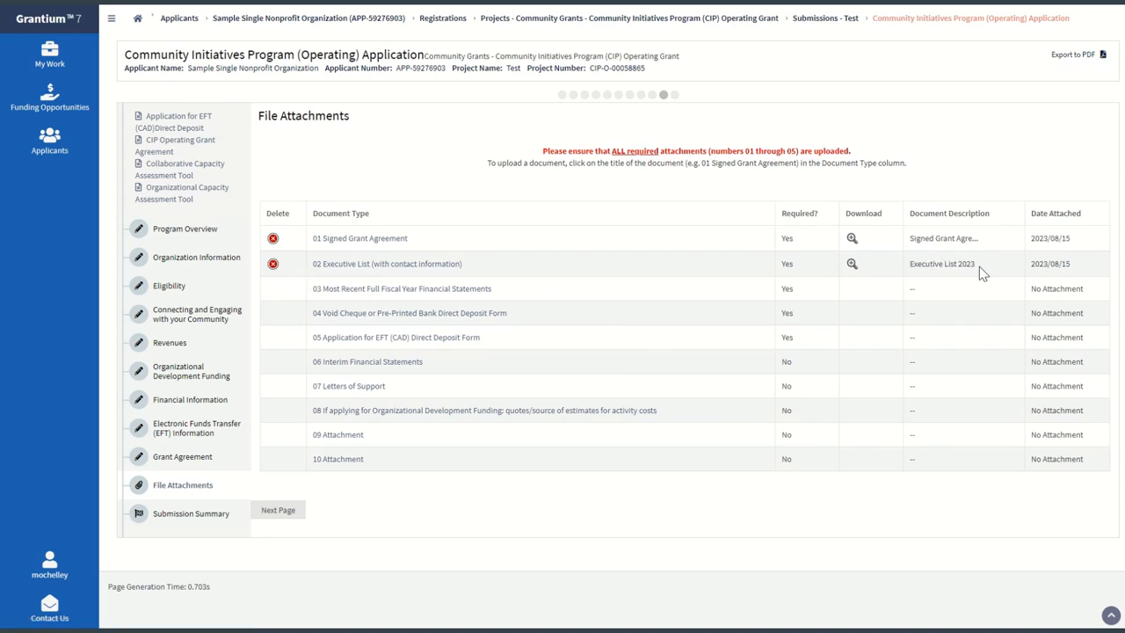
mouse_move(758, 468)
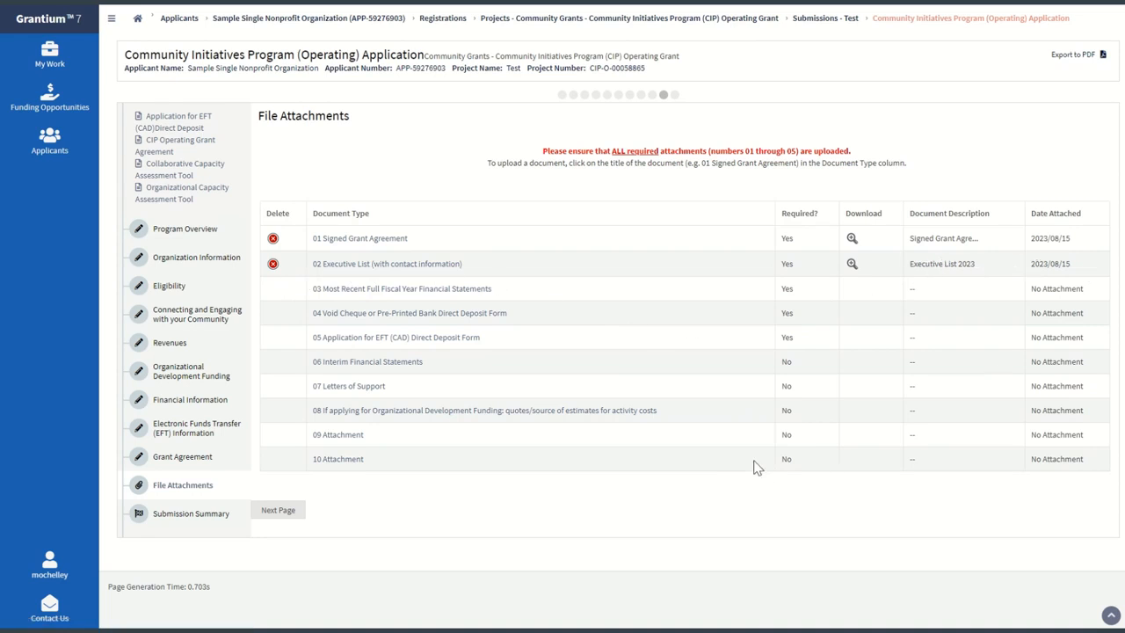
mouse_move(396, 439)
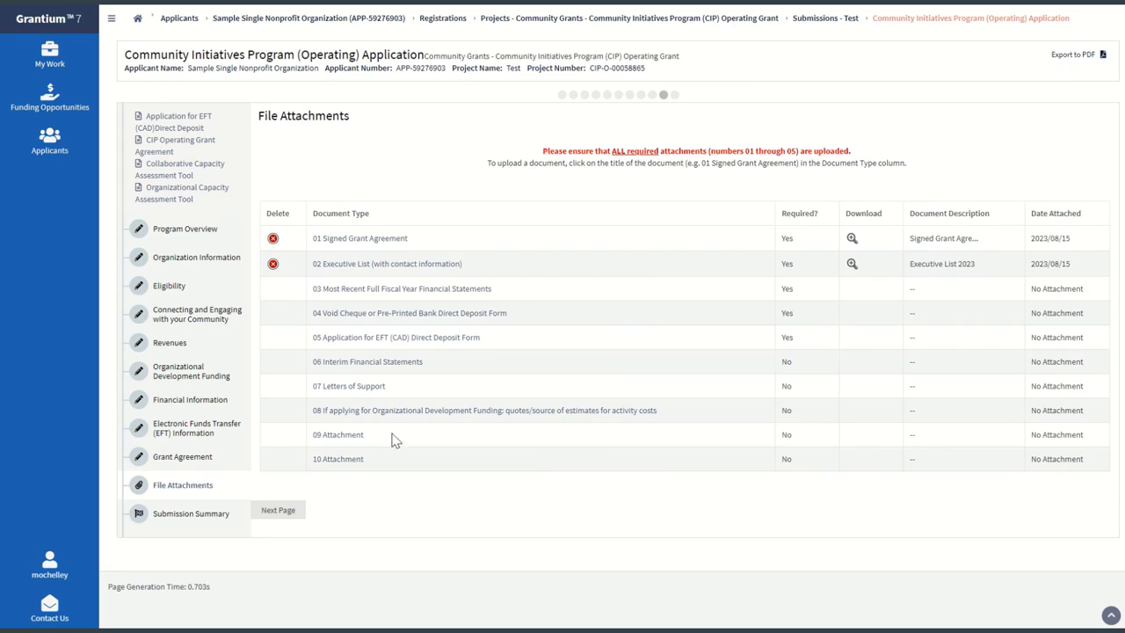
mouse_move(426, 435)
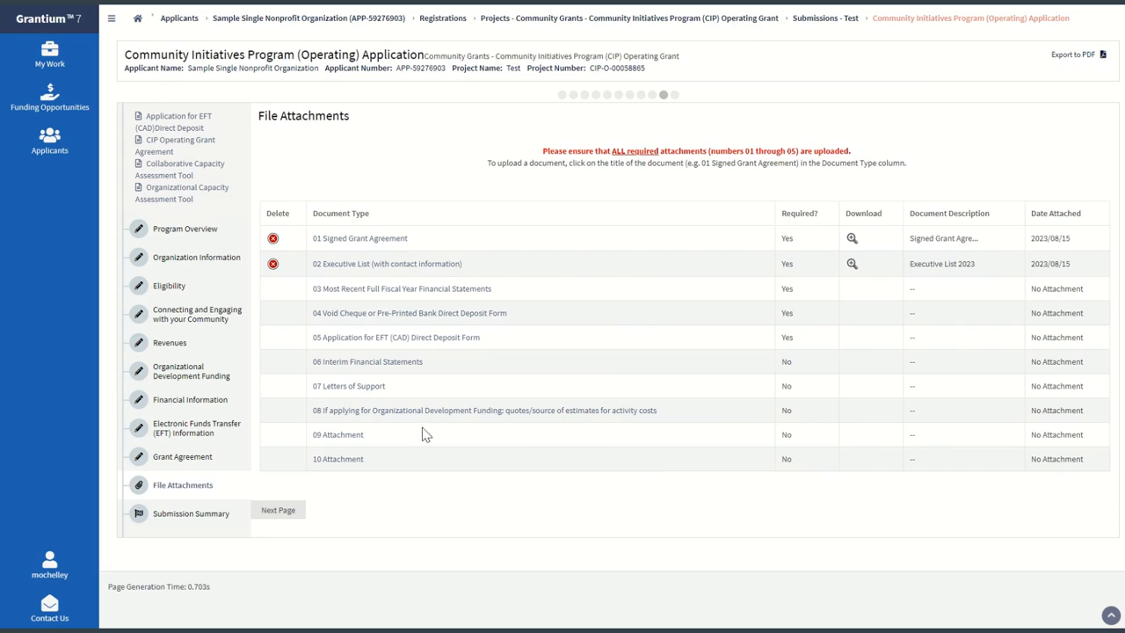
mouse_move(218, 285)
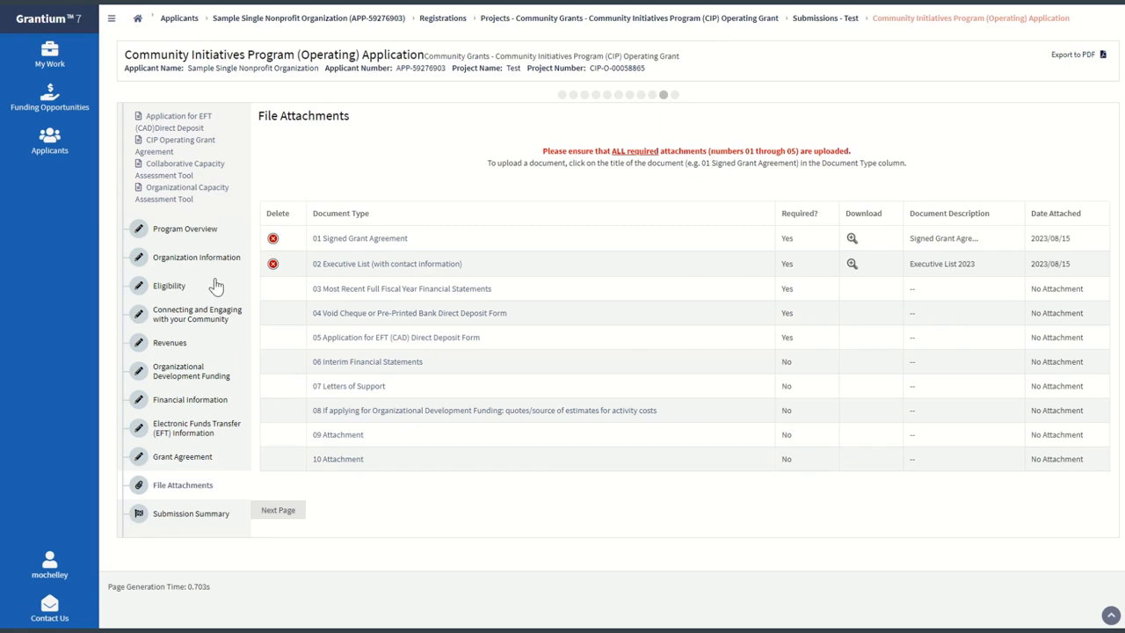
mouse_move(159, 295)
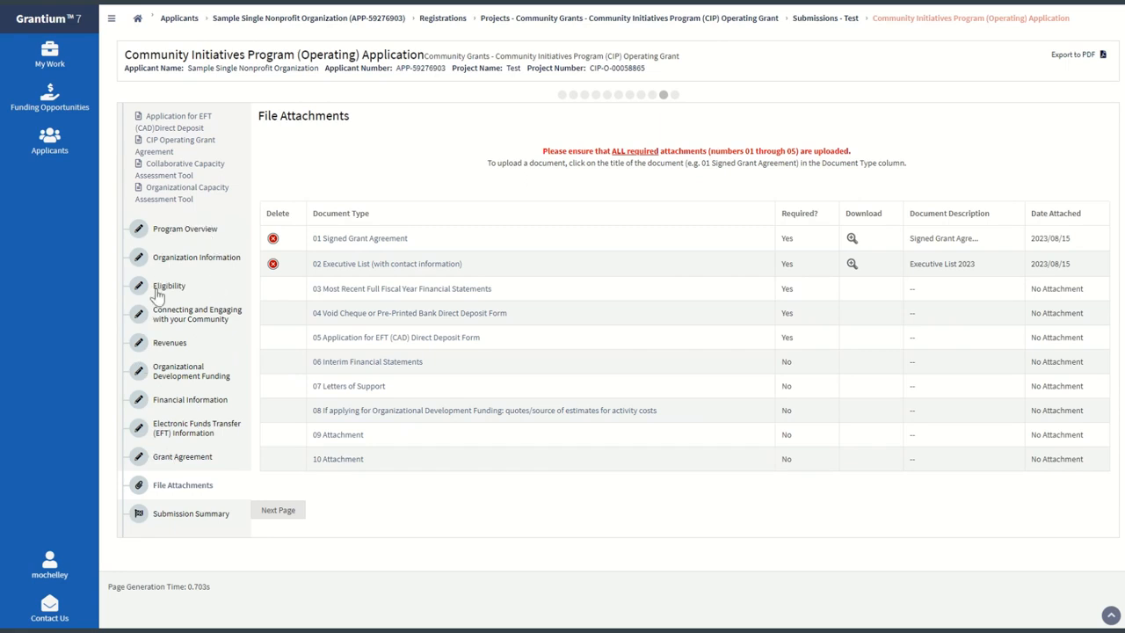
mouse_move(214, 429)
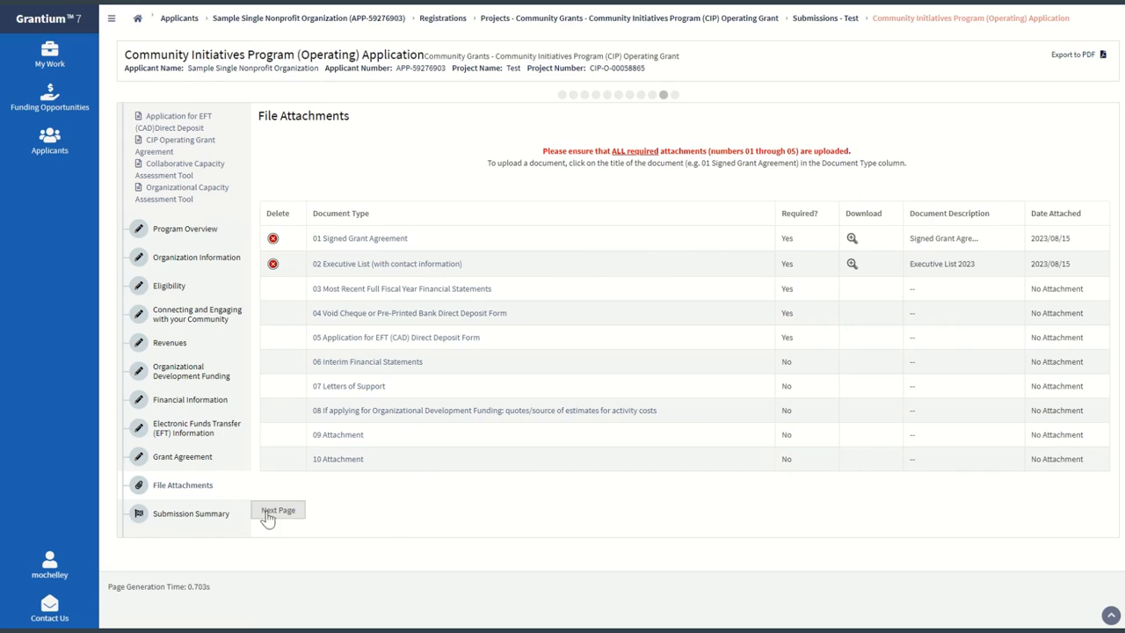
Move on to the Submission Summary showing pages still marked Please Complete.
click(278, 510)
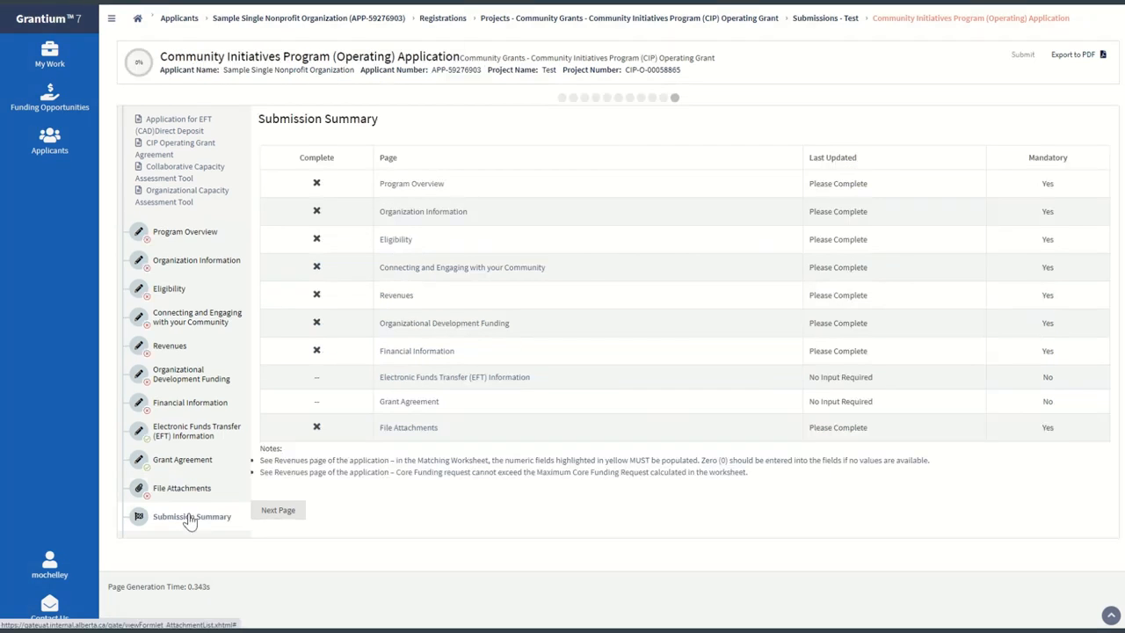
mouse_move(450, 562)
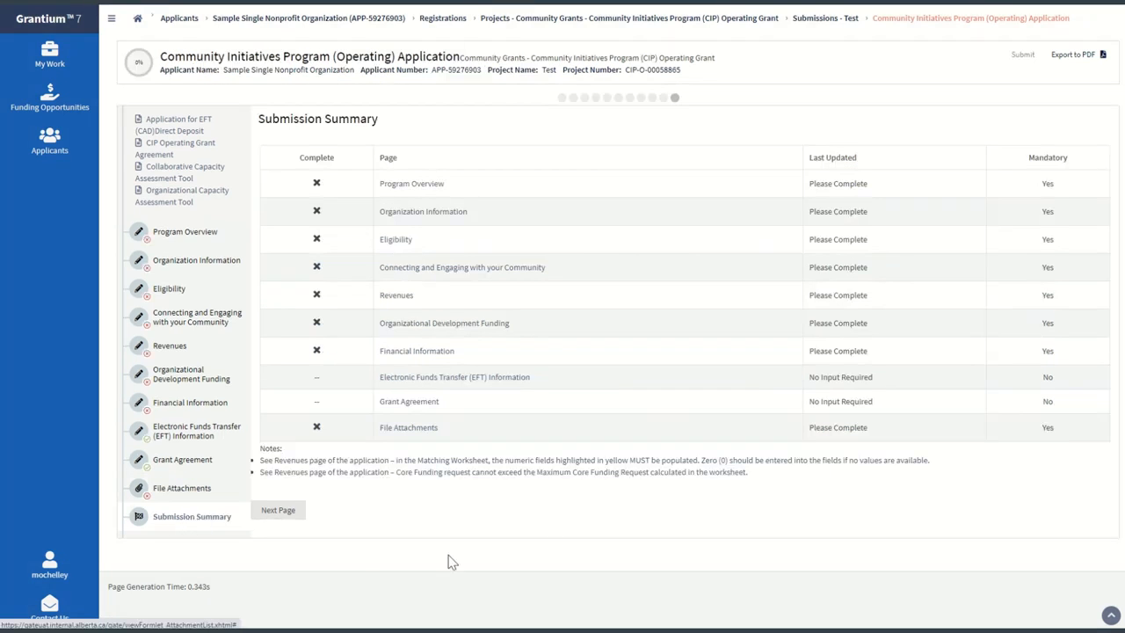
mouse_move(323, 183)
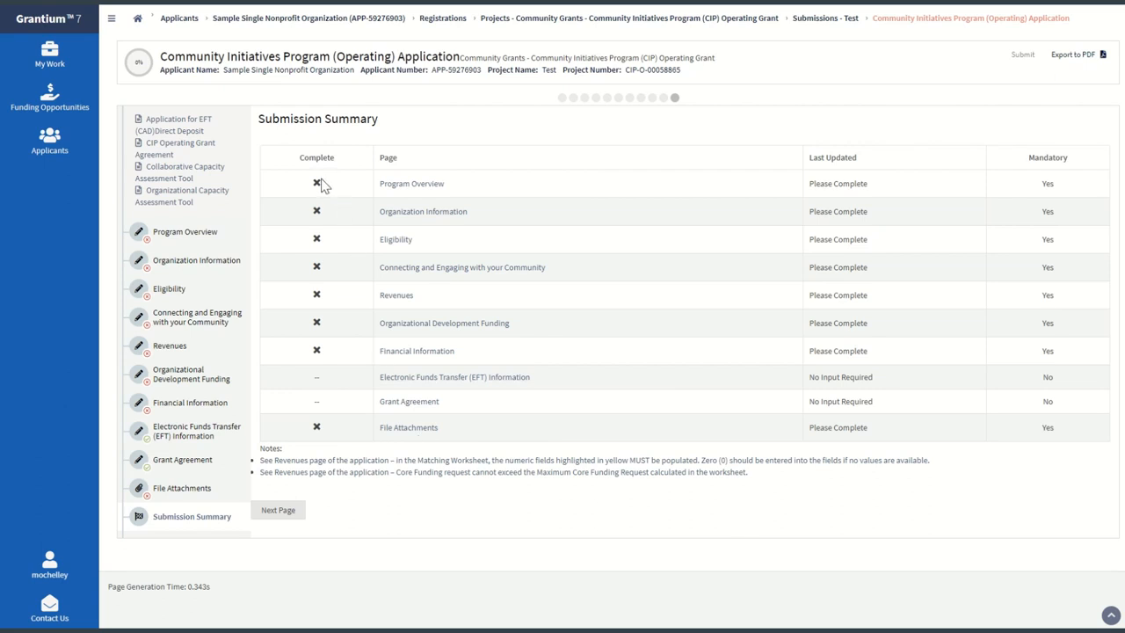
mouse_move(327, 358)
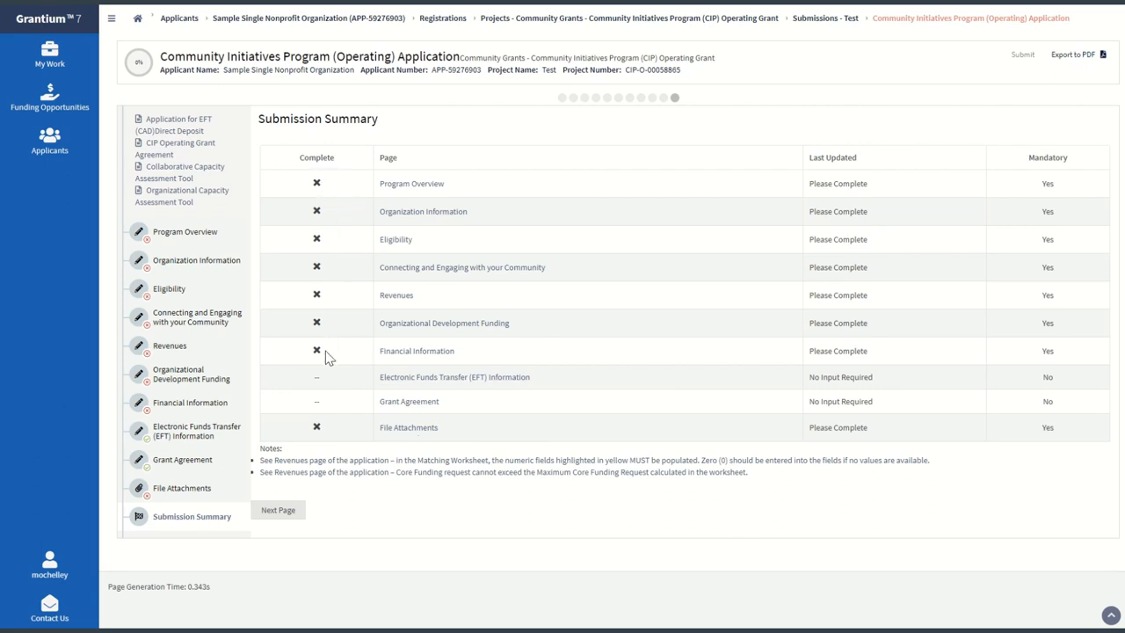
mouse_move(415, 489)
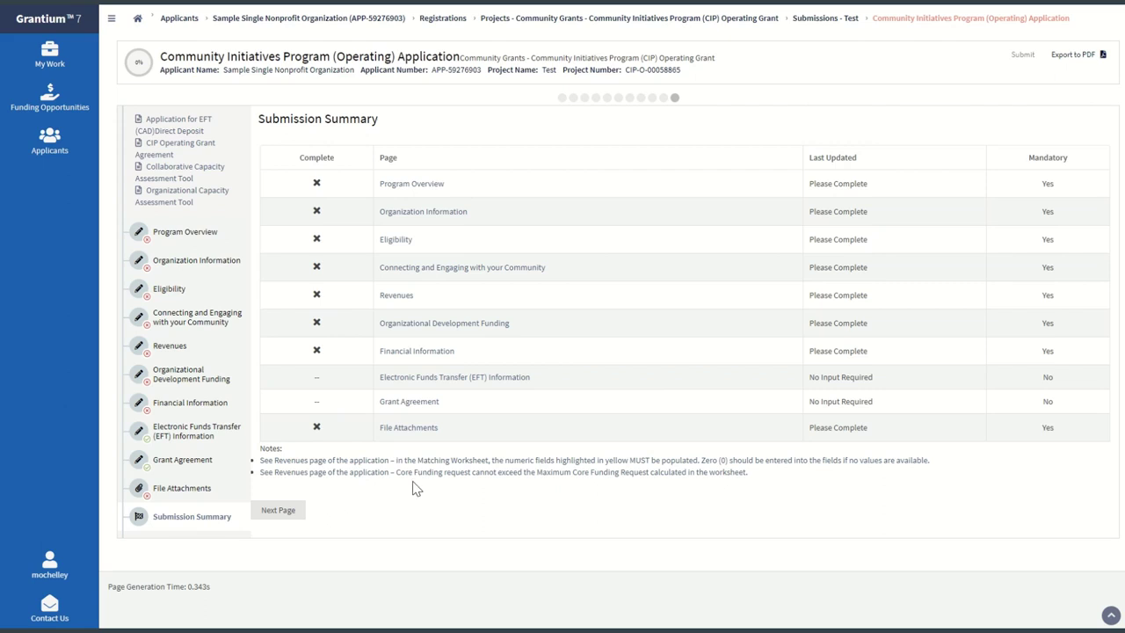
mouse_move(475, 501)
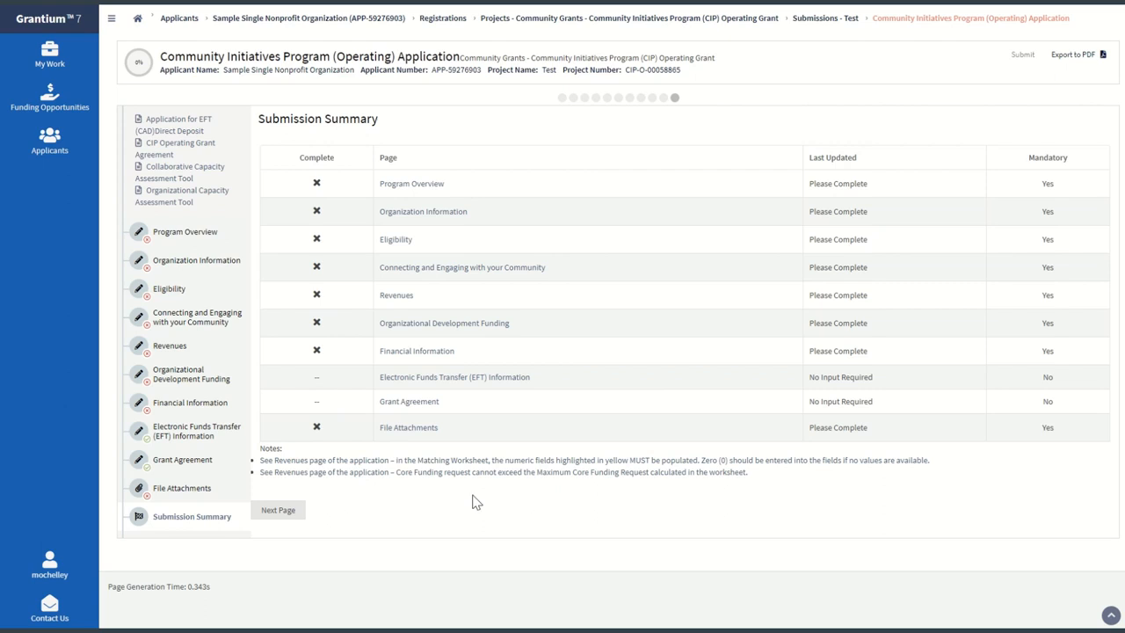
mouse_move(1035, 56)
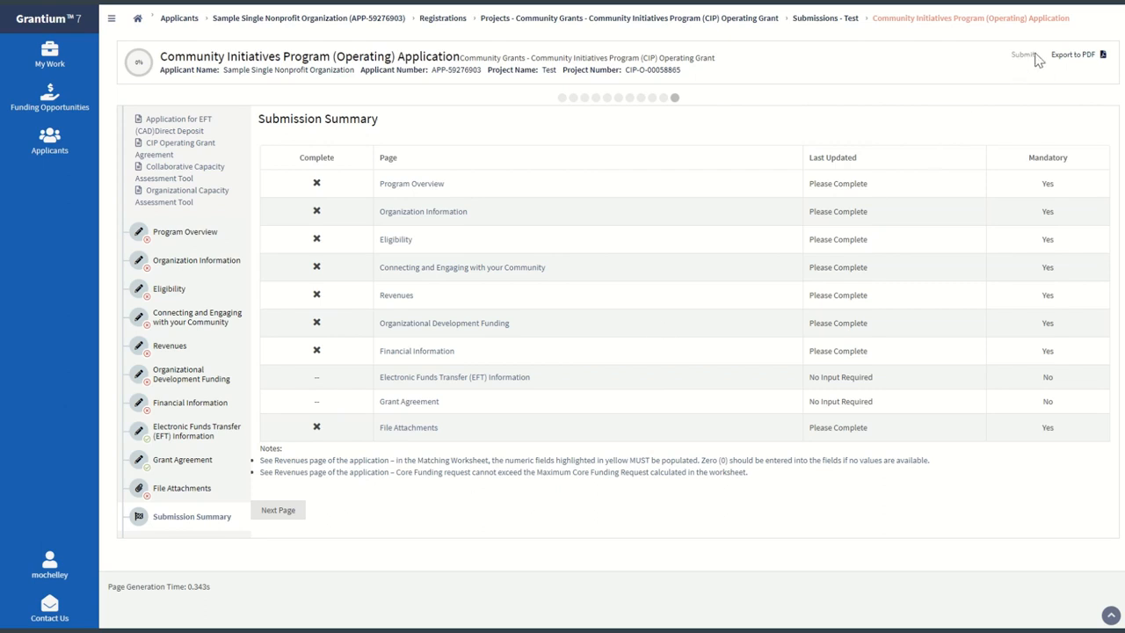
mouse_move(883, 95)
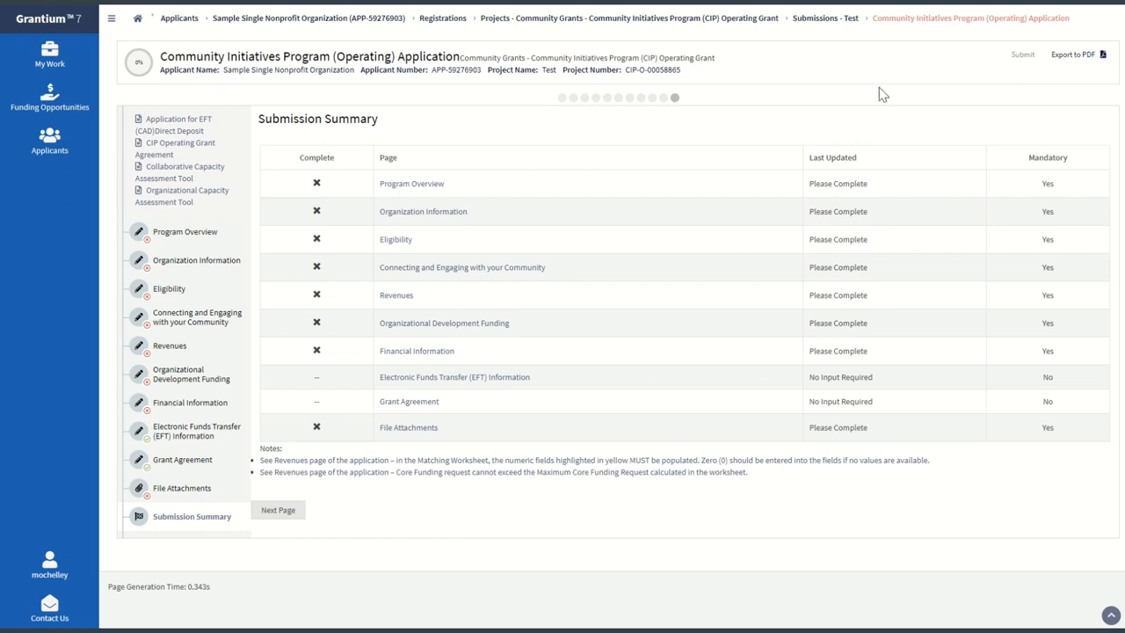
mouse_move(418, 214)
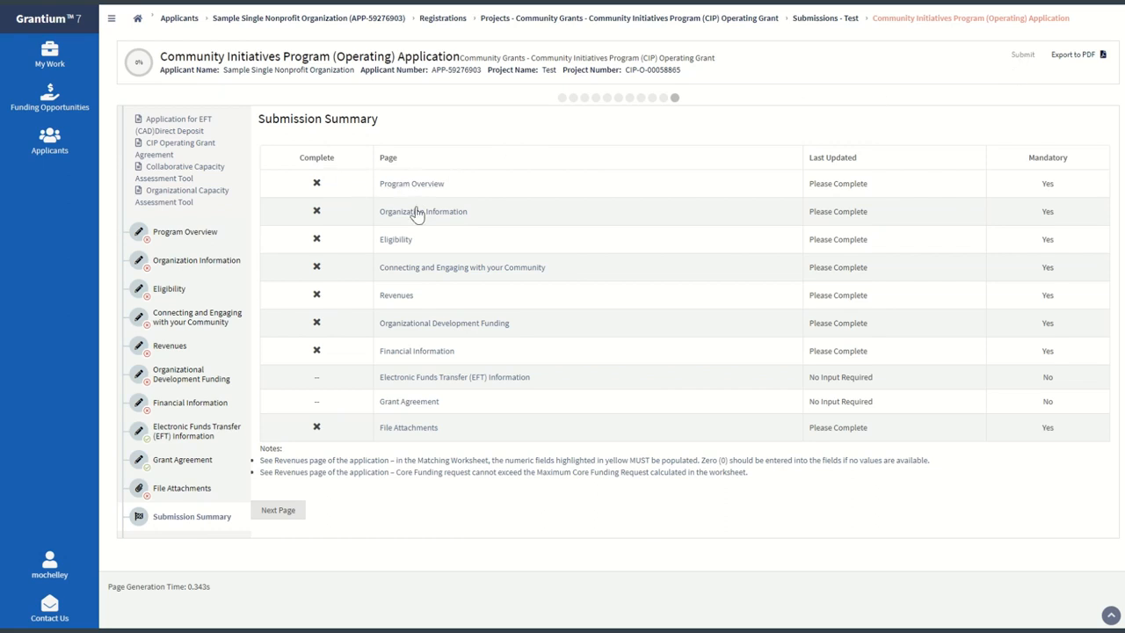
mouse_move(355, 454)
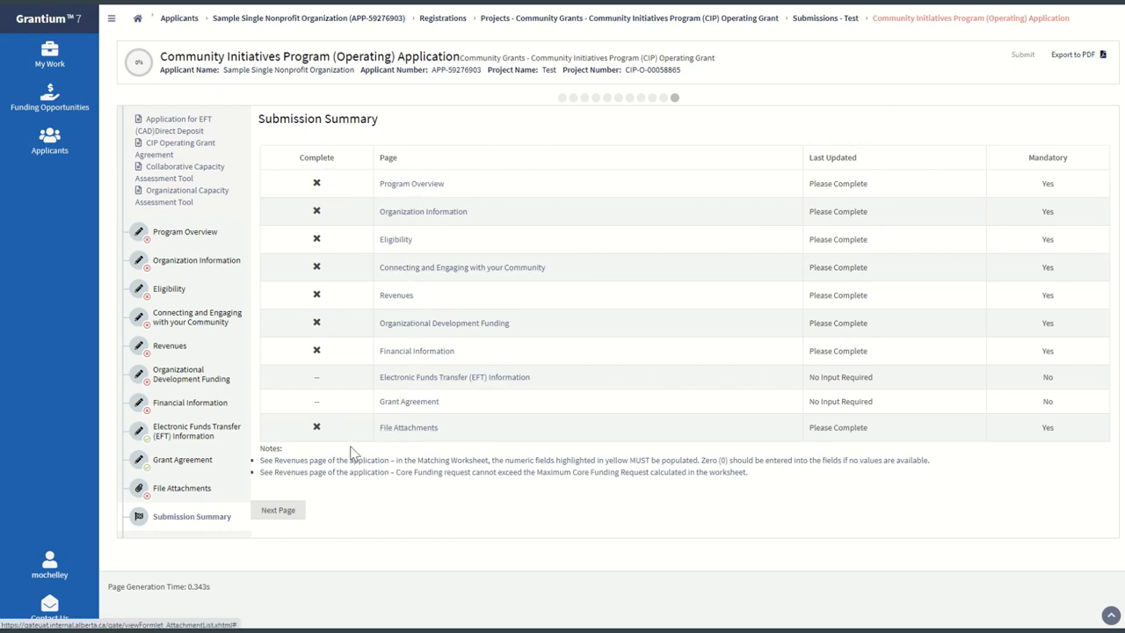
mouse_move(333, 415)
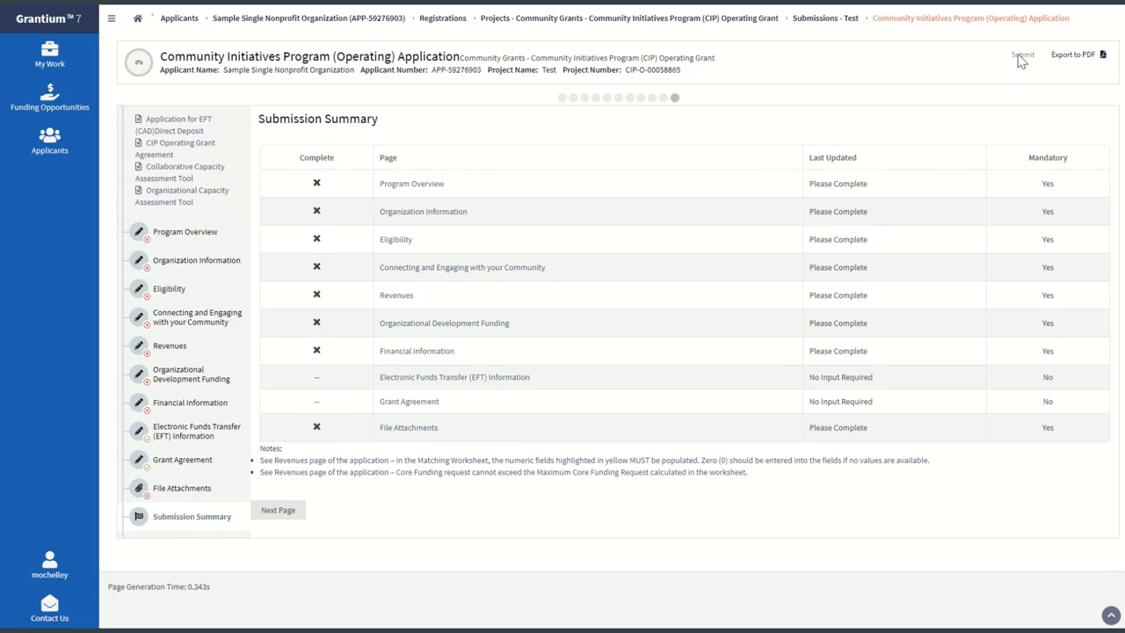
mouse_move(994, 123)
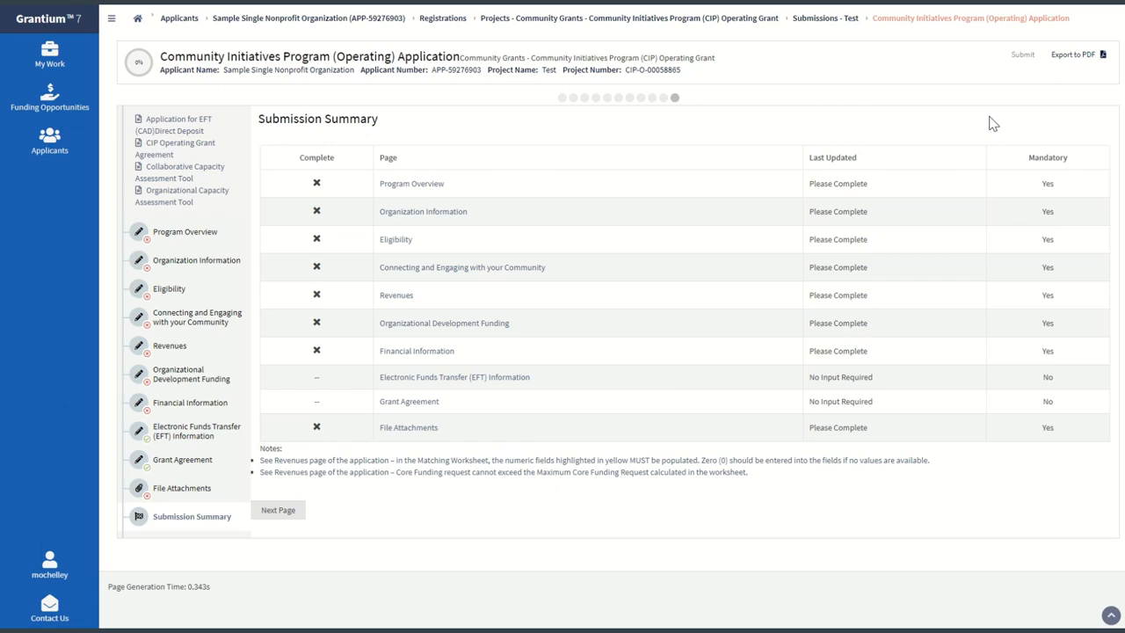
mouse_move(763, 112)
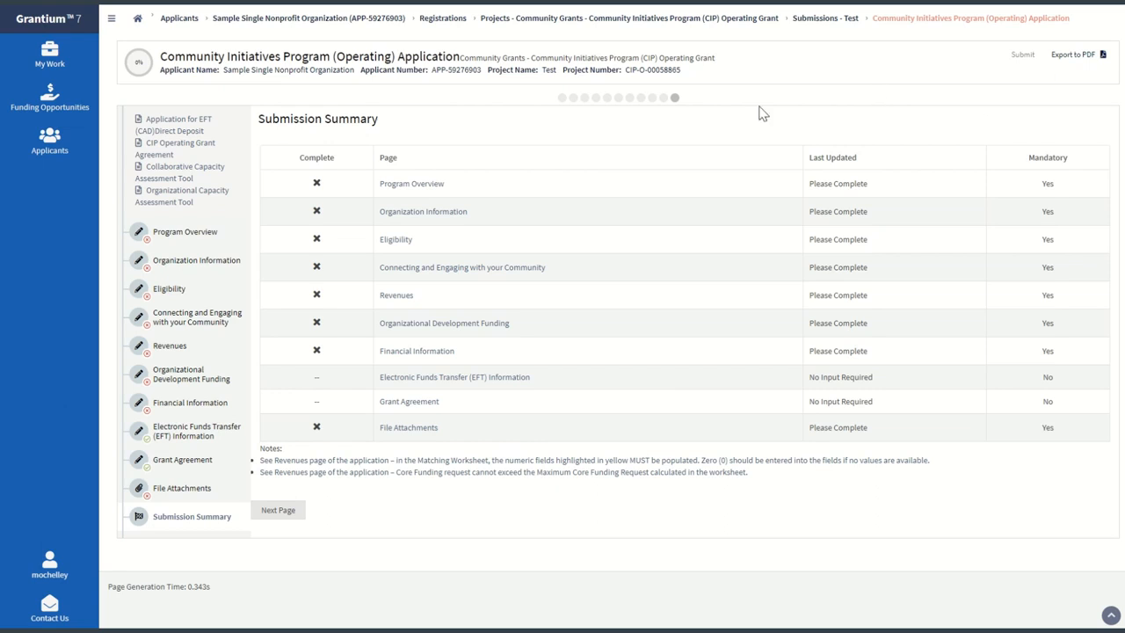
mouse_move(531, 510)
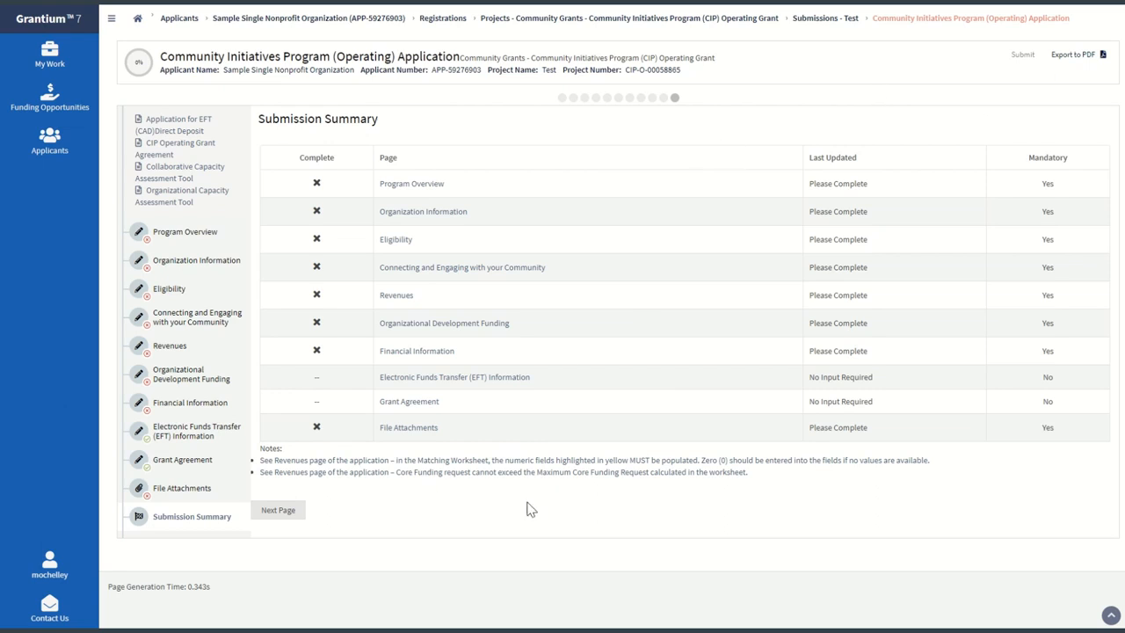